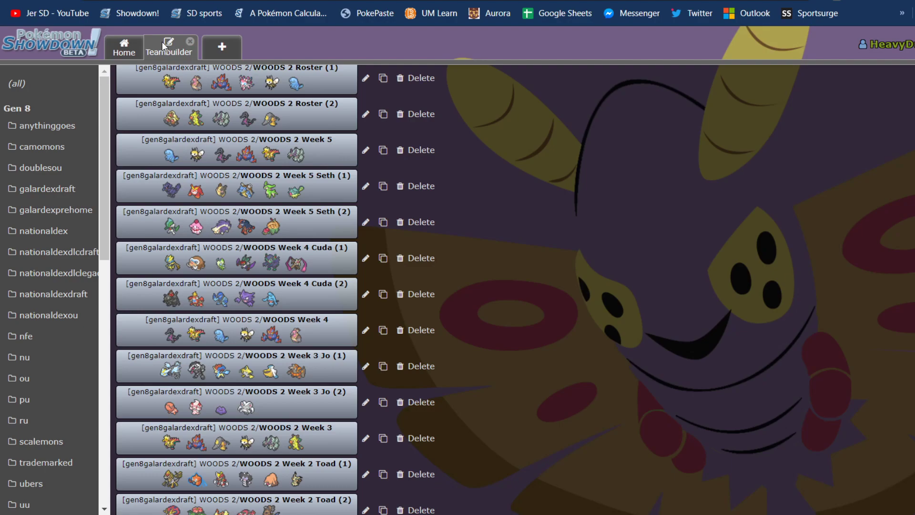
{"action": "mouse_move", "coordinate": [135, 83]}
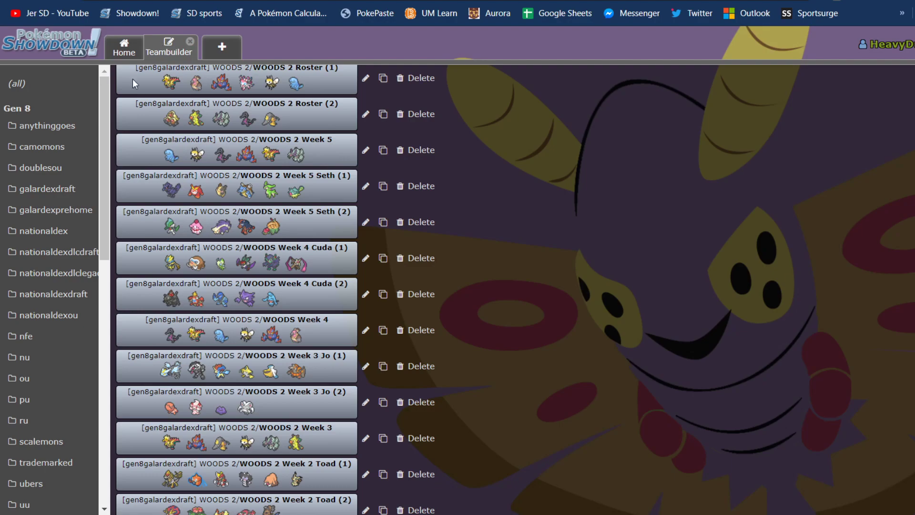
{"action": "mouse_move", "coordinate": [212, 200]}
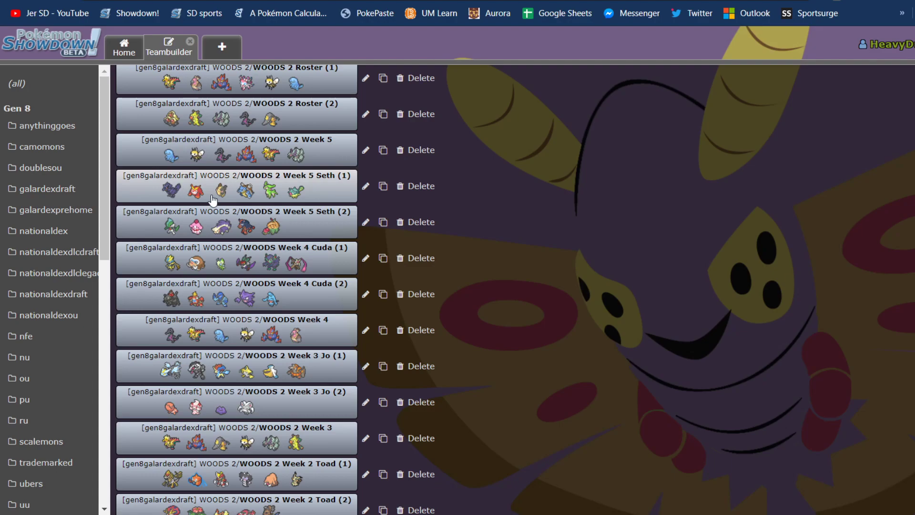
Step: Scroll through the WOODS 2 Week 5 Seth (1) team, then the WOODS 2 Roster (1) team
{"action": "left_click", "coordinate": [237, 185]}
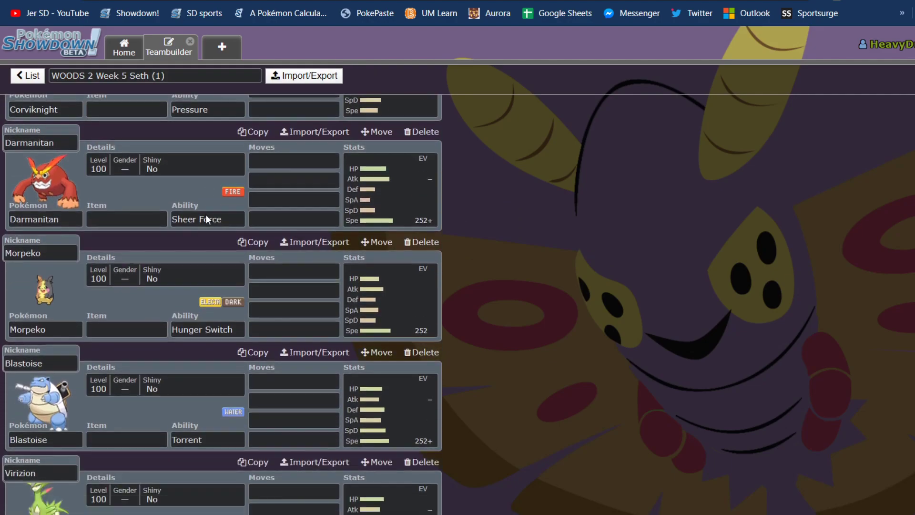
{"action": "scroll", "scroll_direction": "down", "scroll_amount": 3}
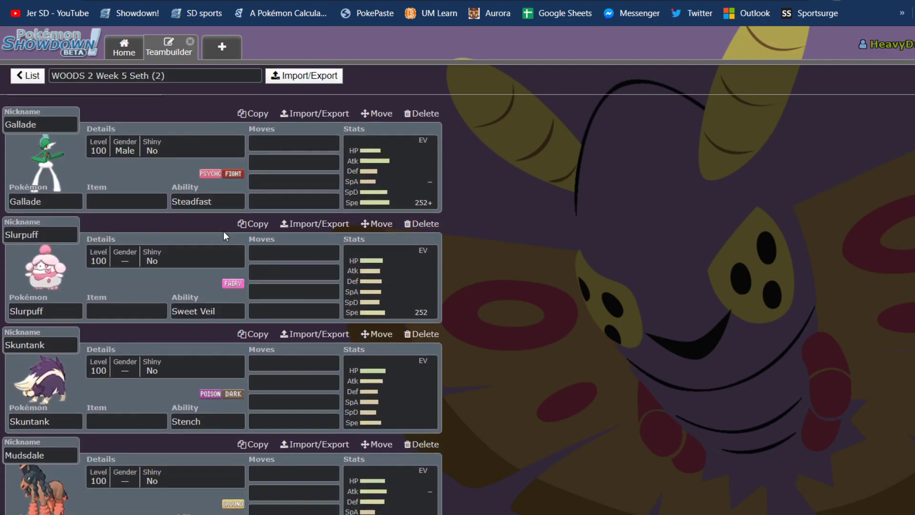
{"action": "scroll", "scroll_direction": "down", "scroll_amount": 3}
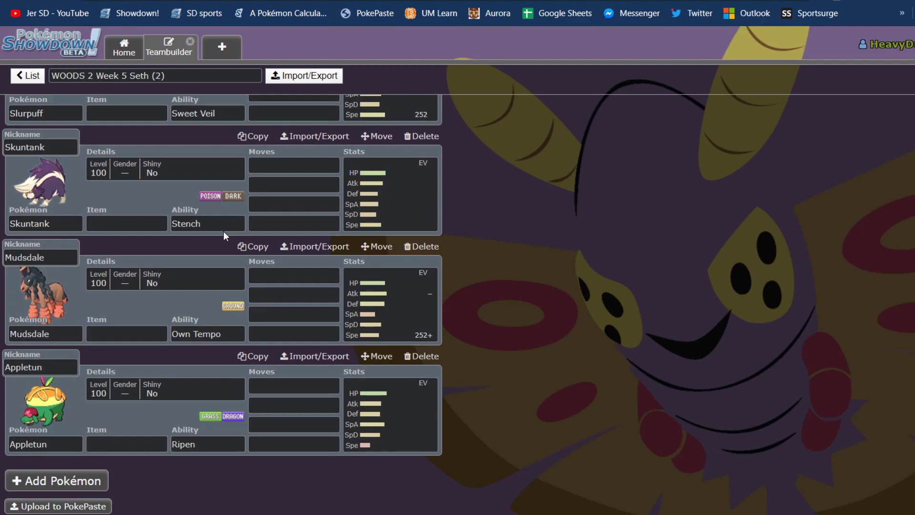
{"action": "left_click", "coordinate": [27, 75]}
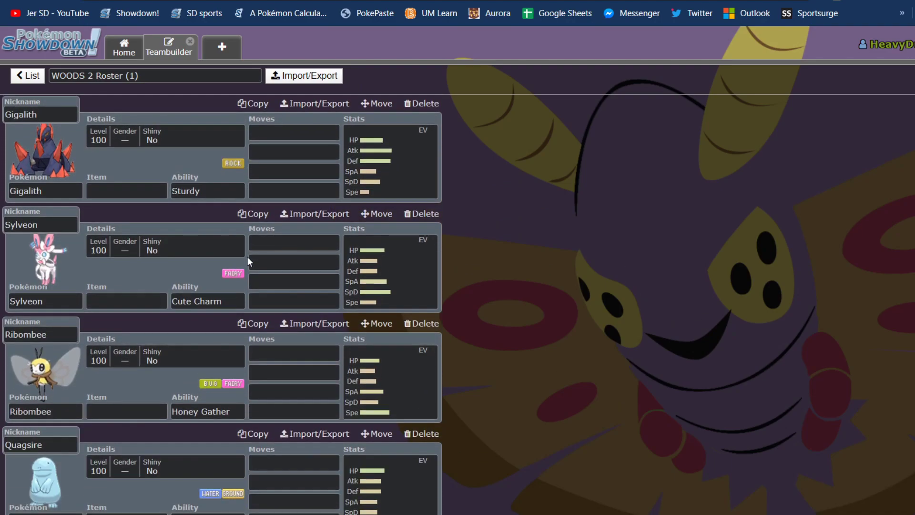
{"action": "scroll", "scroll_direction": "down", "scroll_amount": 3}
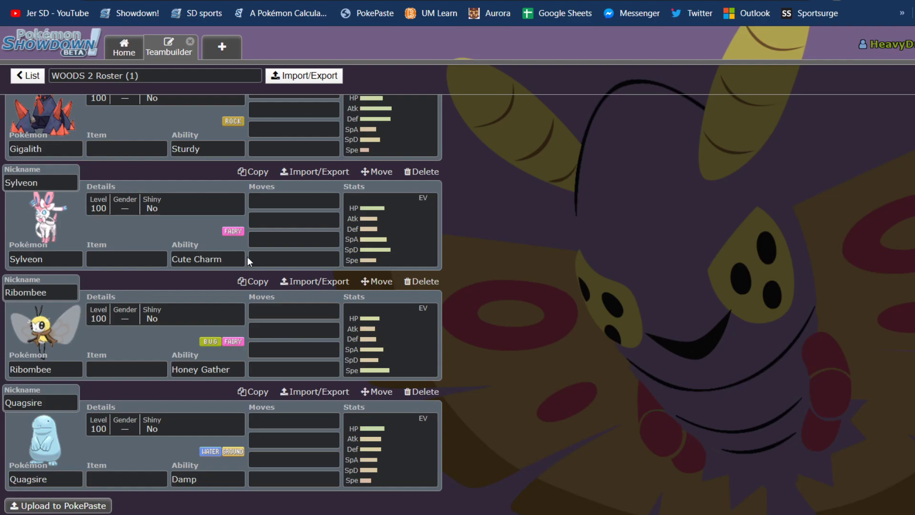
{"action": "mouse_move", "coordinate": [89, 300]}
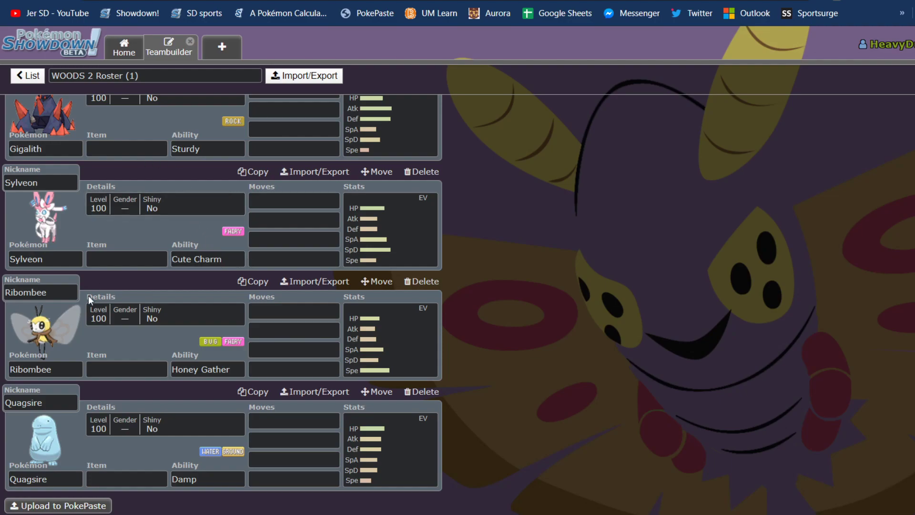
{"action": "mouse_move", "coordinate": [24, 66]}
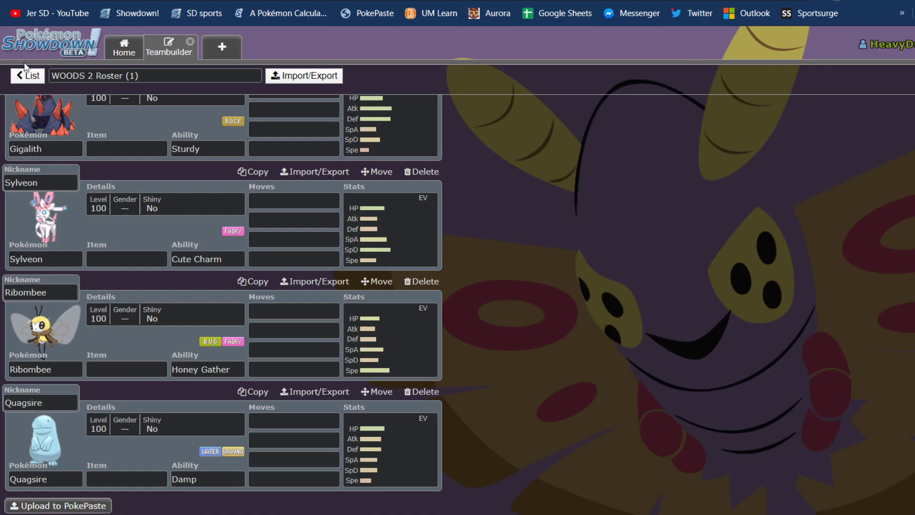
Step: Scroll through WOODS 2 Roster (2)'s Pokémon and go back to the team list
{"action": "left_click", "coordinate": [27, 75]}
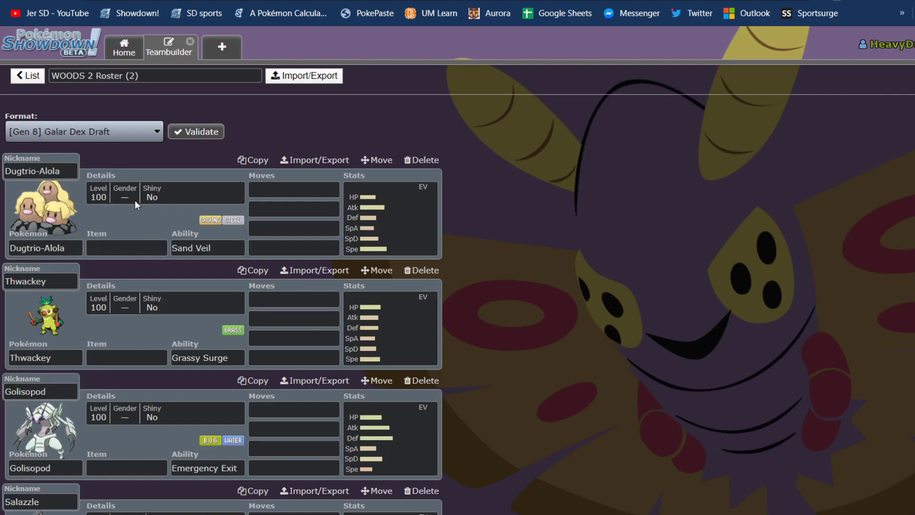
{"action": "scroll", "scroll_direction": "down", "scroll_amount": 3}
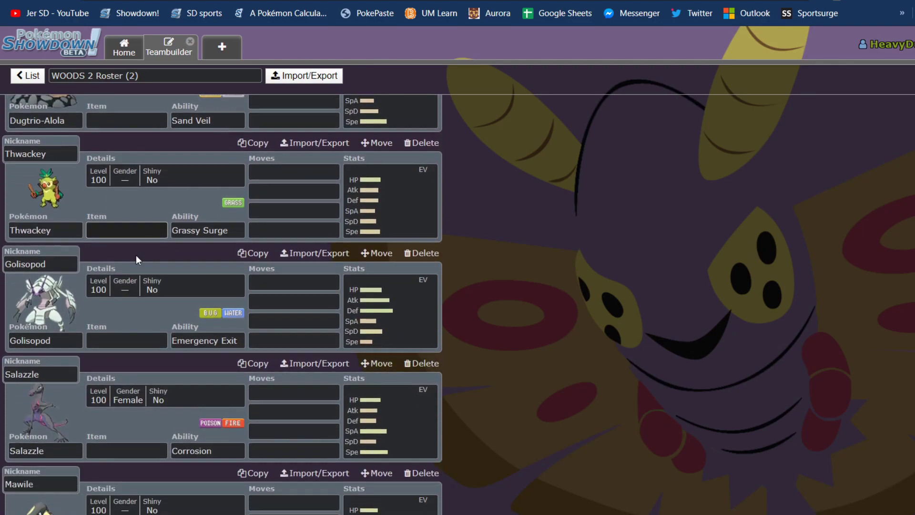
{"action": "scroll", "scroll_direction": "down", "scroll_amount": 3}
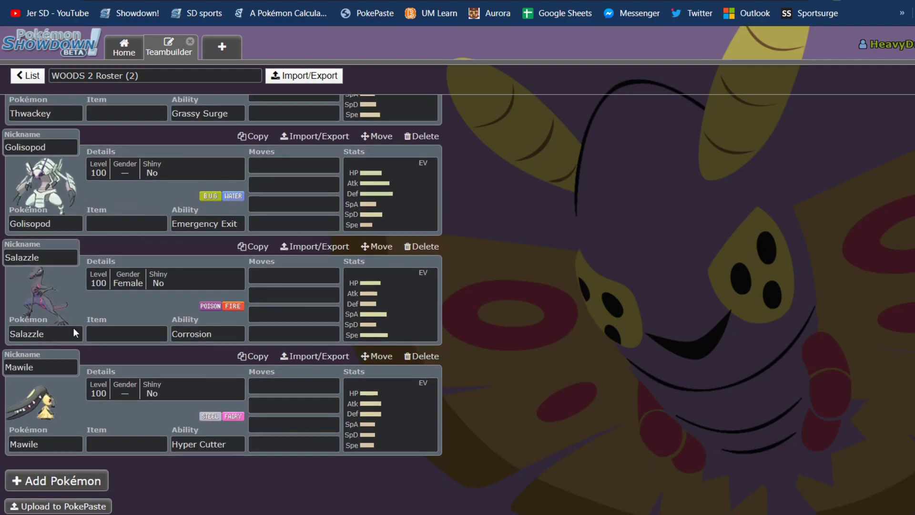
{"action": "left_click", "coordinate": [27, 75]}
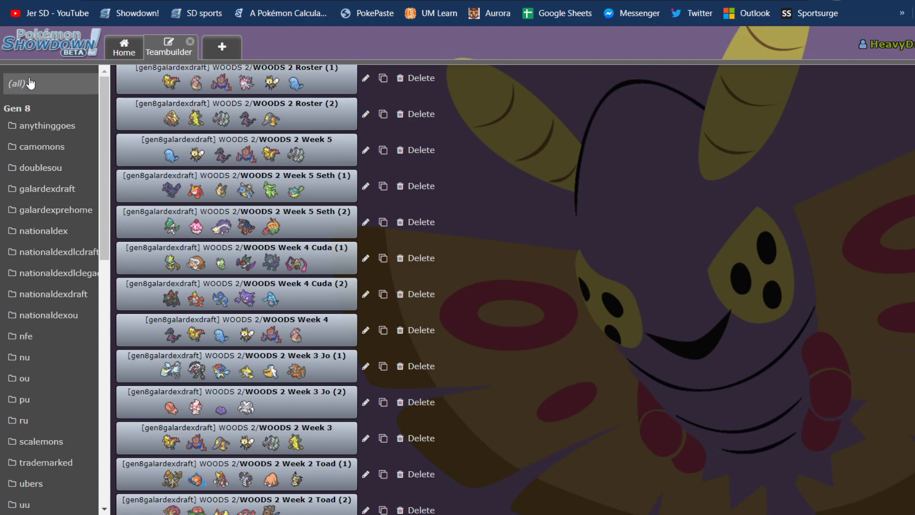
{"action": "mouse_move", "coordinate": [143, 175]}
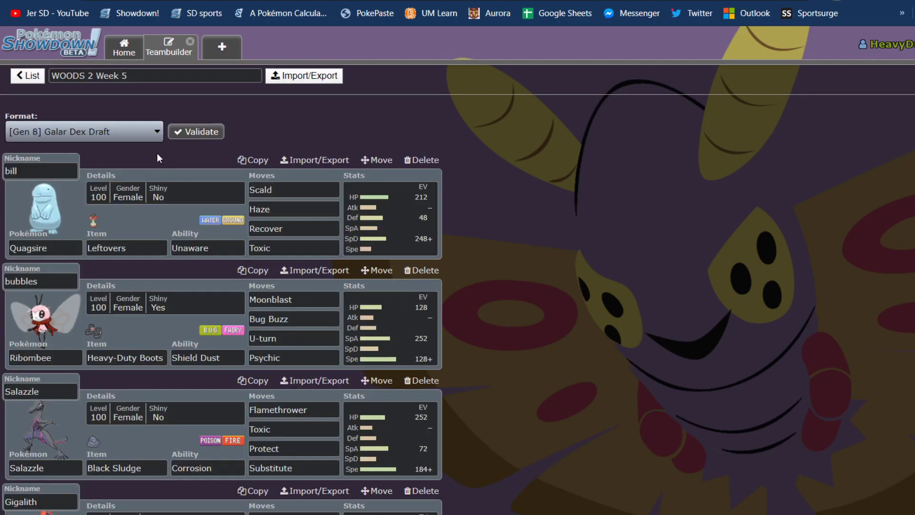
Step: Scroll through the WOODS 2 Week 5 sets with their items, moves and EVs
{"action": "scroll", "scroll_direction": "down", "scroll_amount": 3}
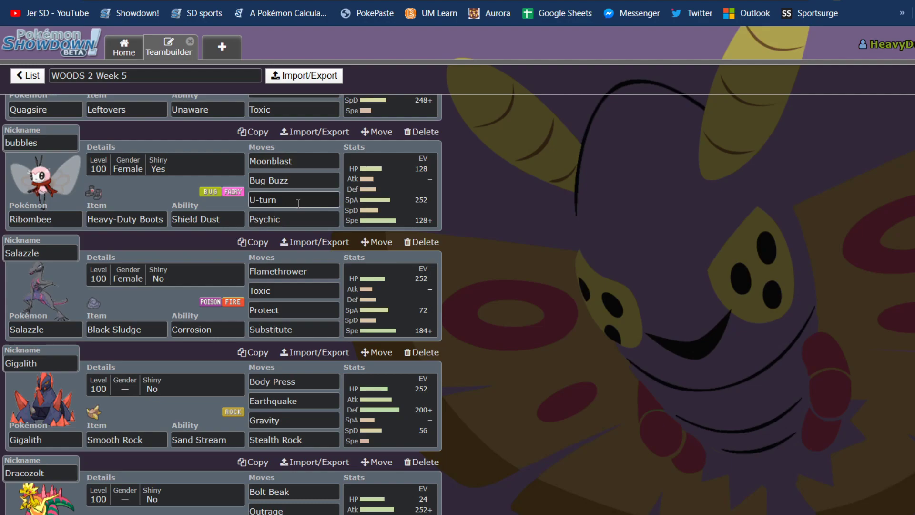
{"action": "scroll", "scroll_direction": "down", "scroll_amount": 3}
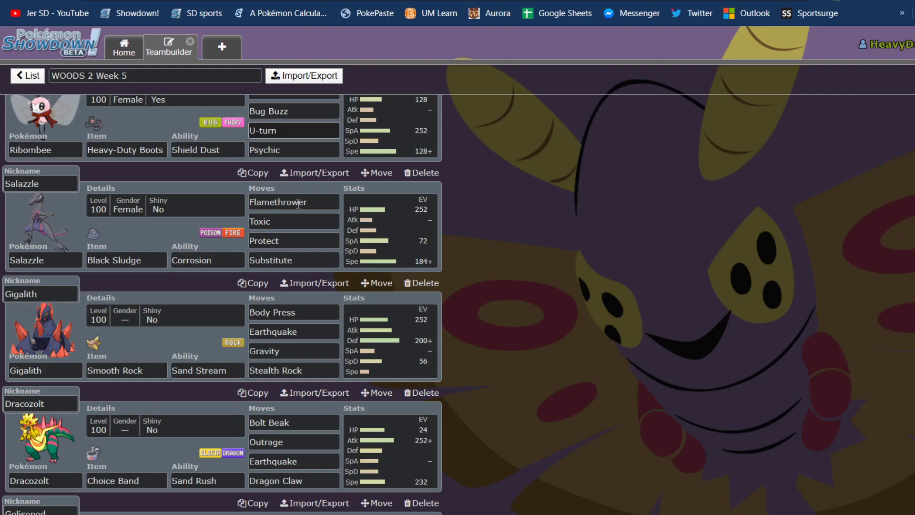
{"action": "scroll", "scroll_direction": "down", "scroll_amount": 3}
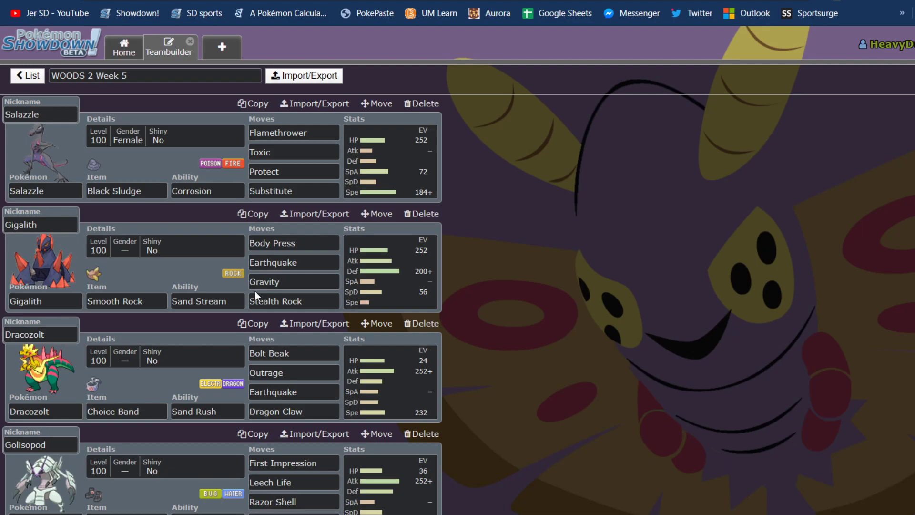
Step: Finish the Week 5 team and open the sethicusrex vs. JerSD Galar Dex Draft replay
{"action": "left_click", "coordinate": [293, 262]}
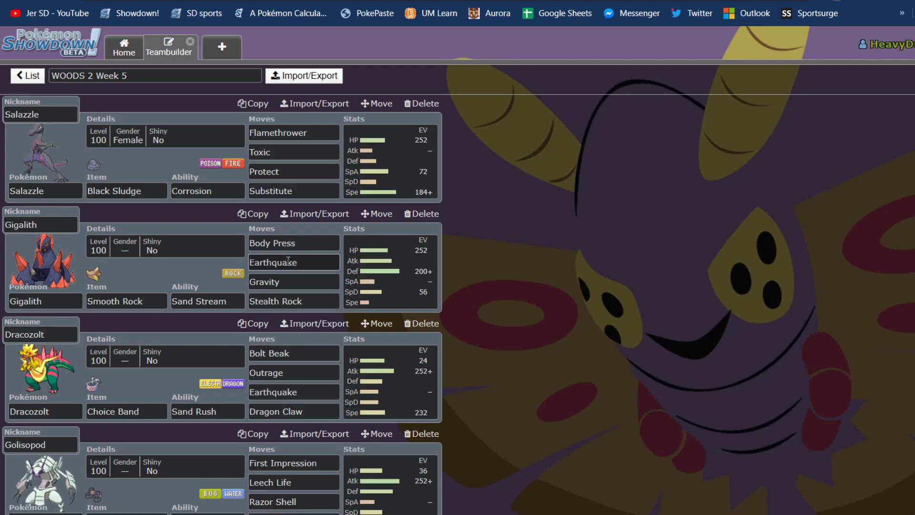
{"action": "scroll", "scroll_direction": "down", "scroll_amount": 3}
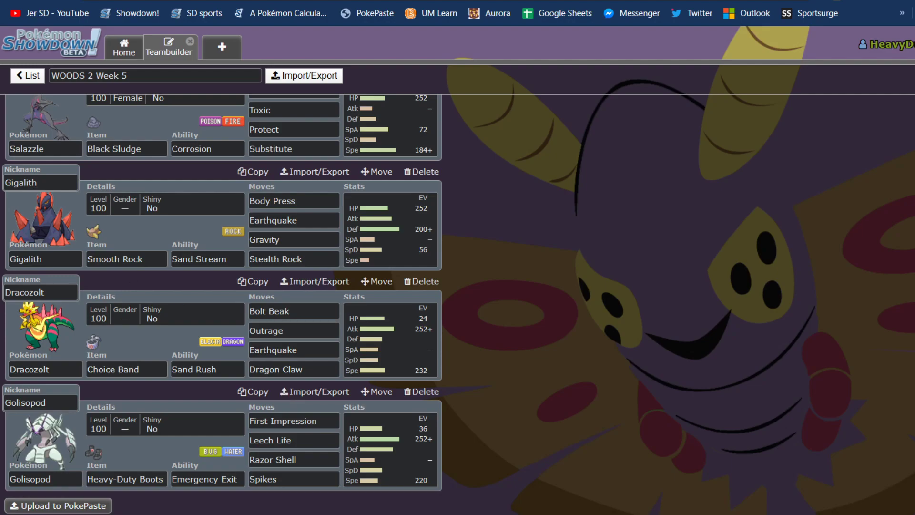
{"action": "left_click", "coordinate": [26, 76]}
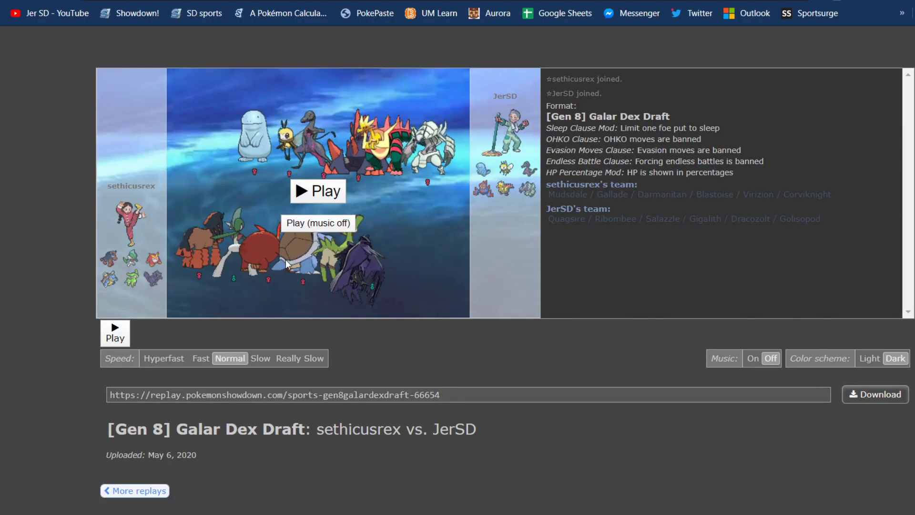
Step: Start the replay, pause for commentary, then resume into Turn 1's Blastoise vs. Quagsire
{"action": "left_click", "coordinate": [317, 191]}
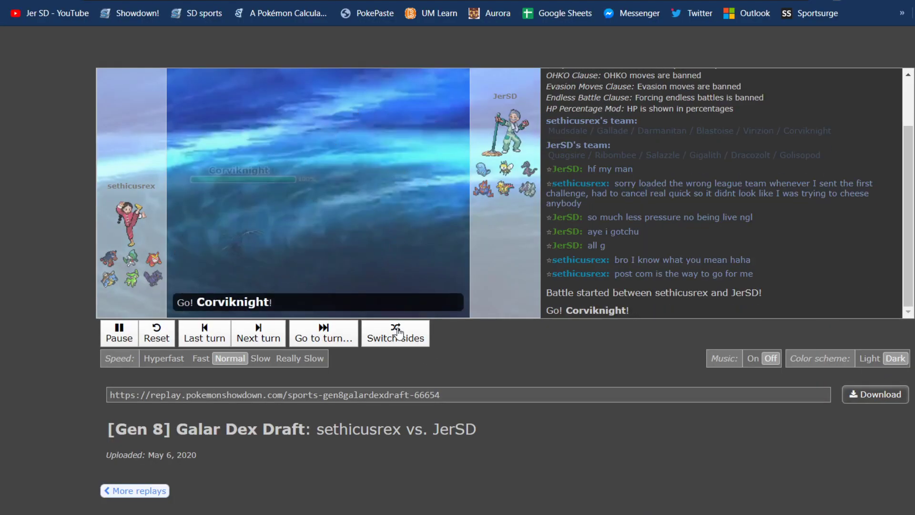
{"action": "left_click", "coordinate": [395, 332]}
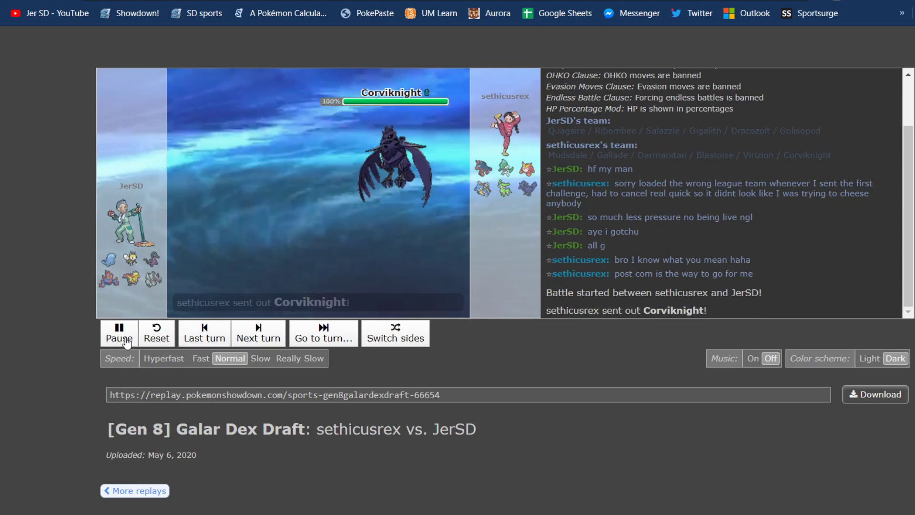
{"action": "left_click", "coordinate": [118, 333]}
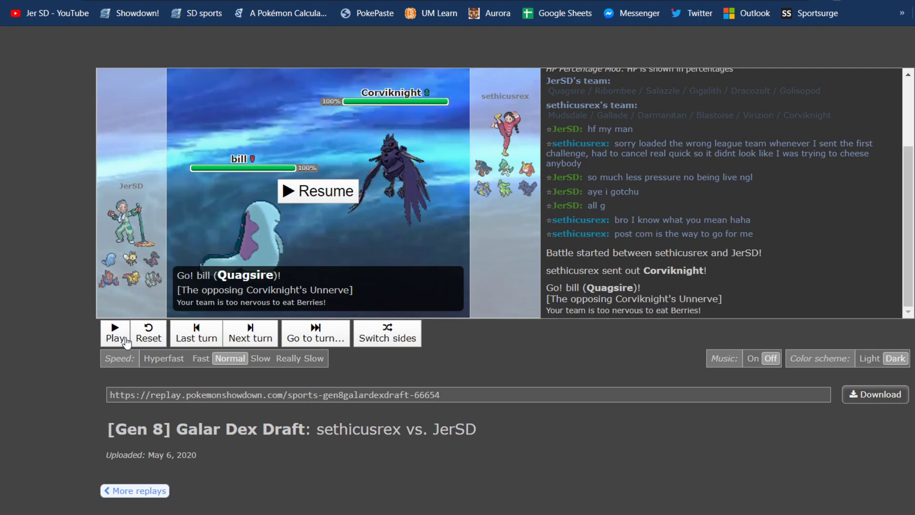
{"action": "left_click", "coordinate": [318, 191]}
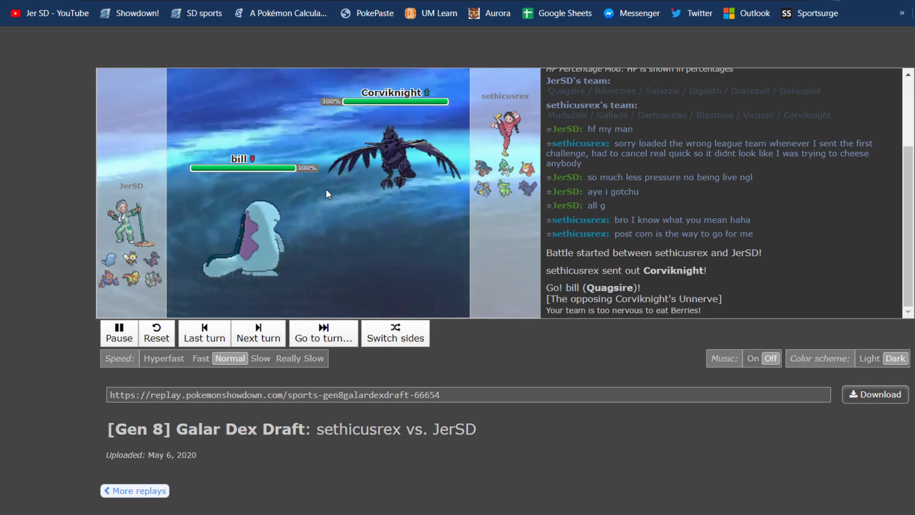
{"action": "left_click", "coordinate": [258, 333]}
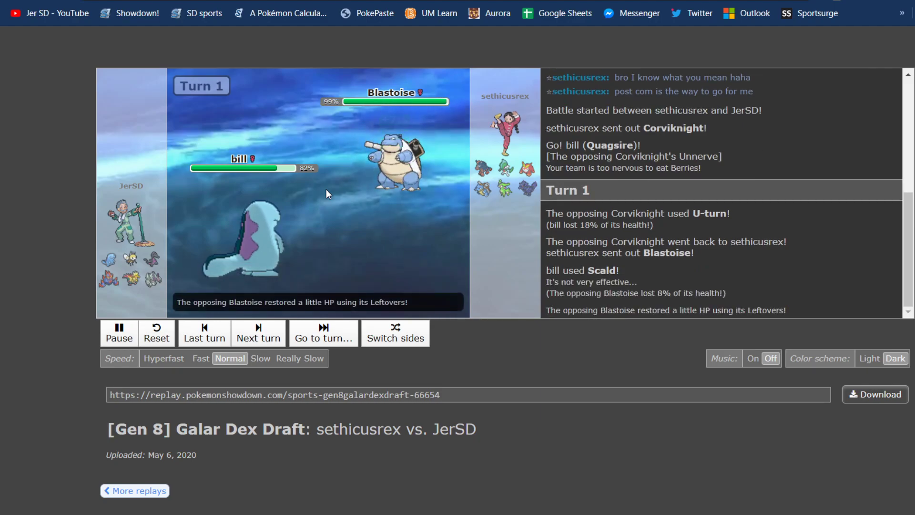
Step: Let the replay run on and pause it at Turn 6
{"action": "left_click", "coordinate": [258, 333]}
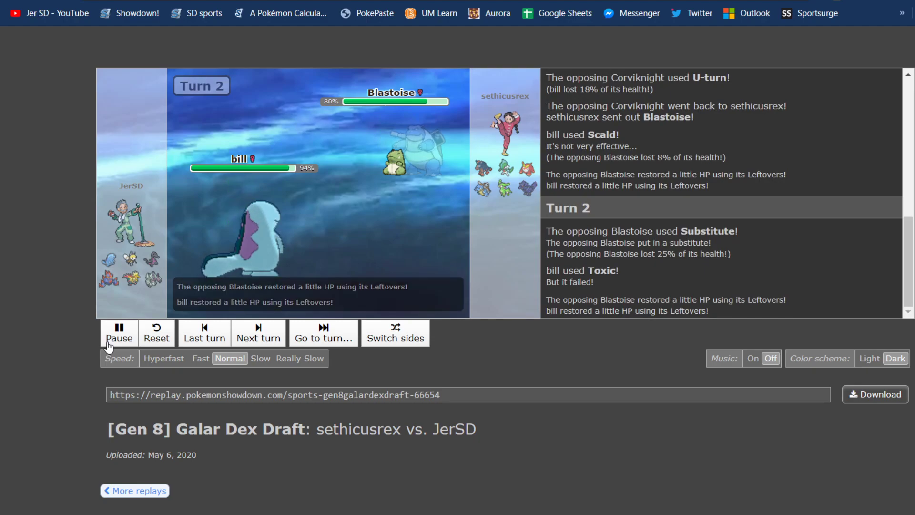
{"action": "left_click", "coordinate": [258, 333]}
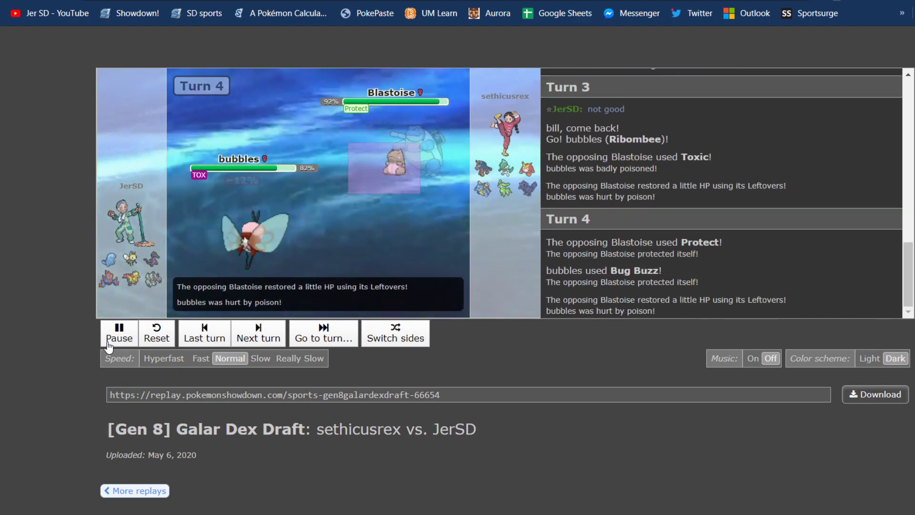
{"action": "left_click", "coordinate": [258, 333]}
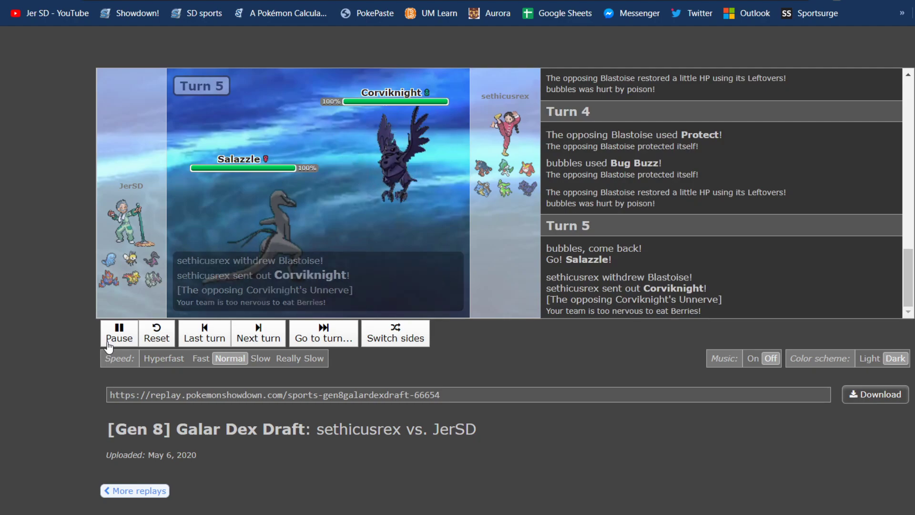
{"action": "left_click", "coordinate": [119, 333]}
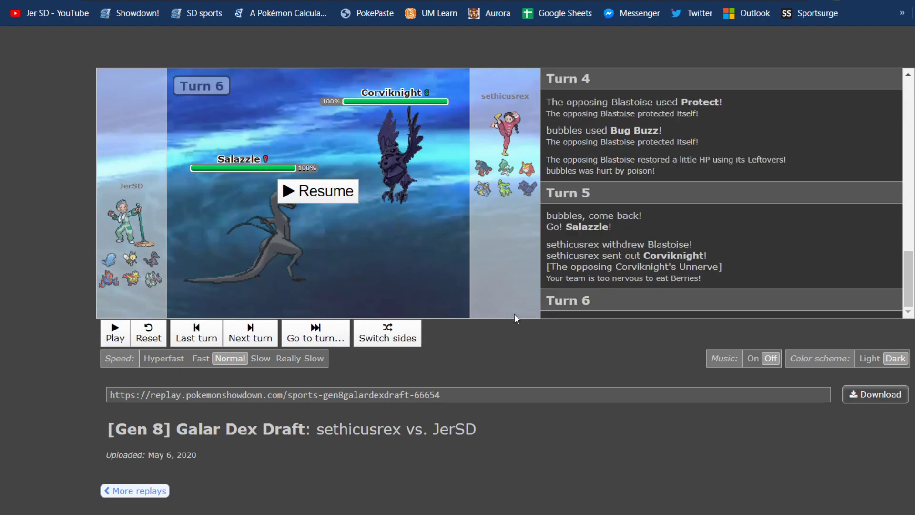
Step: Resume past Mudsdale's entry until Salazzle protects against Darmanitan on Turn 11
{"action": "left_click", "coordinate": [317, 190]}
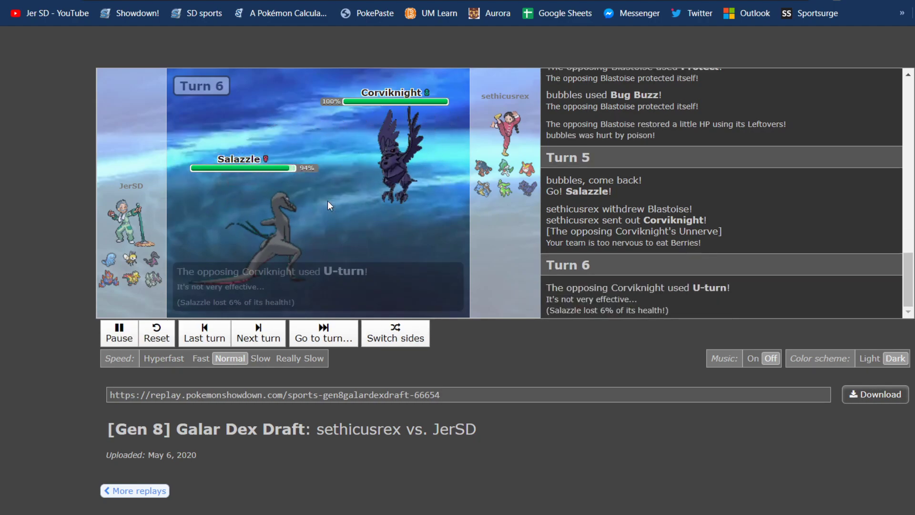
{"action": "left_click", "coordinate": [119, 333]}
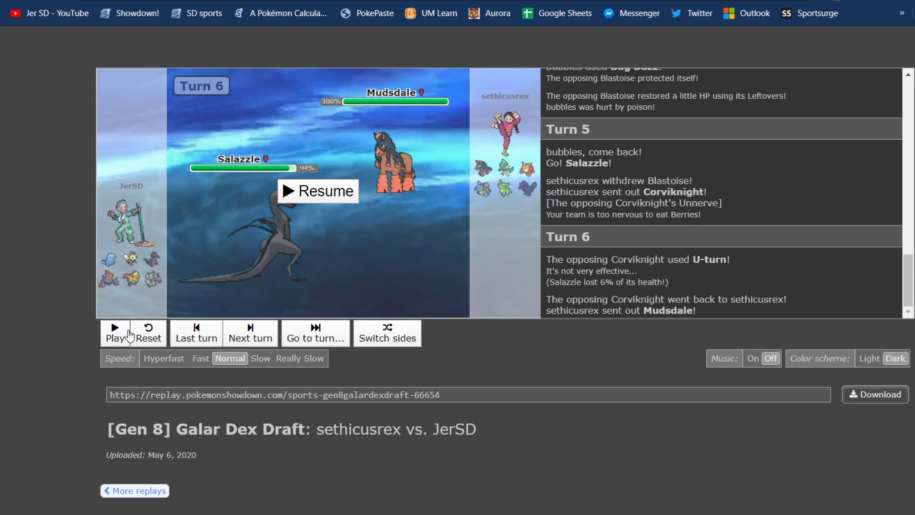
{"action": "left_click", "coordinate": [114, 333]}
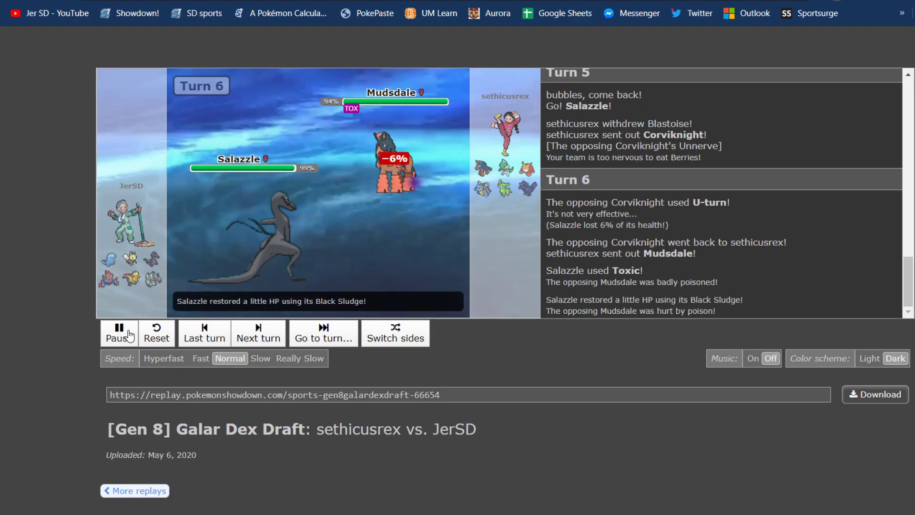
{"action": "left_click", "coordinate": [258, 333]}
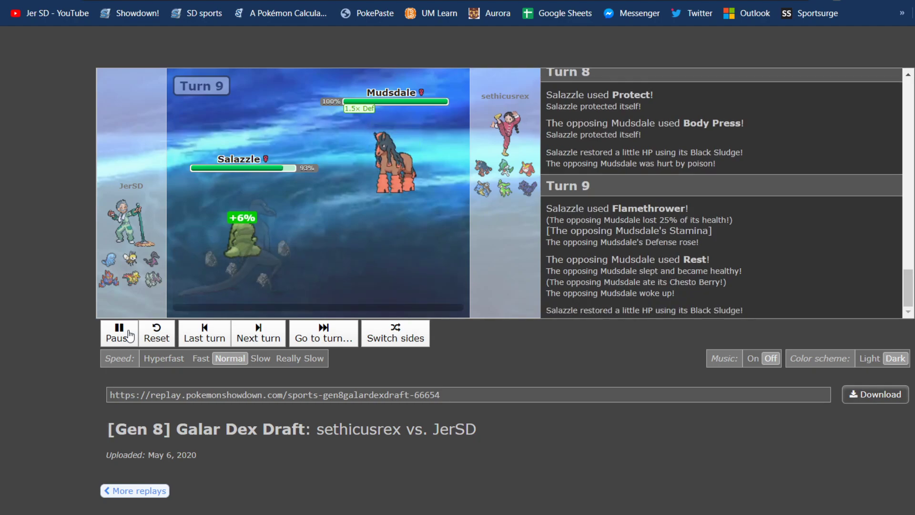
{"action": "left_click", "coordinate": [258, 333]}
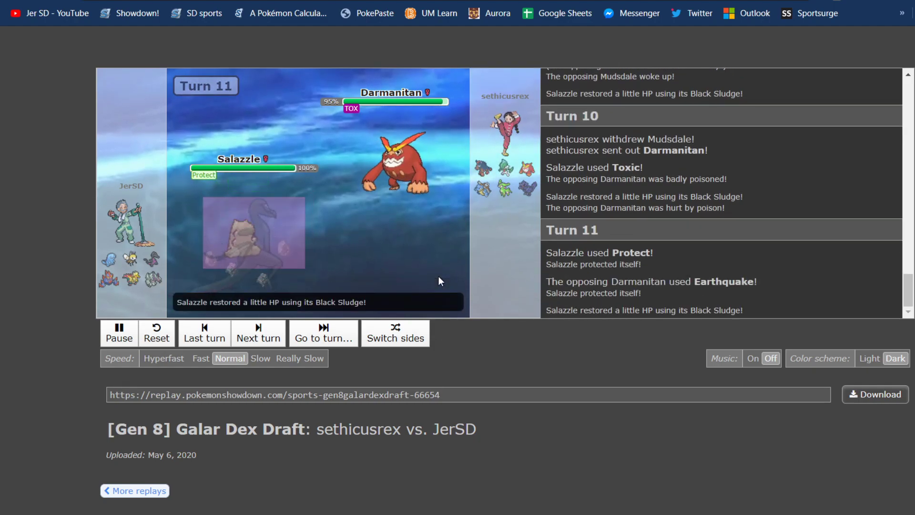
Step: Play through Turn 12 and Salazzle's faint to Aqua Jet, pausing at Turn 18
{"action": "left_click", "coordinate": [258, 333]}
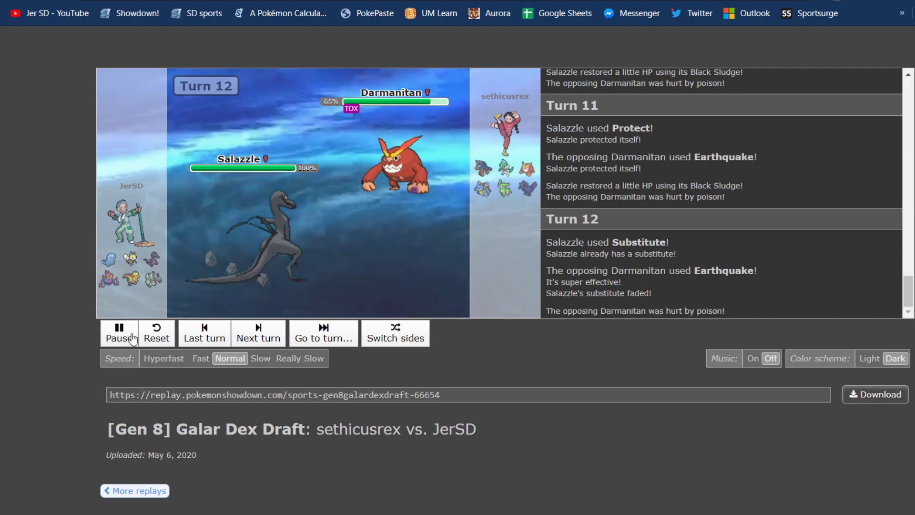
{"action": "left_click", "coordinate": [119, 333]}
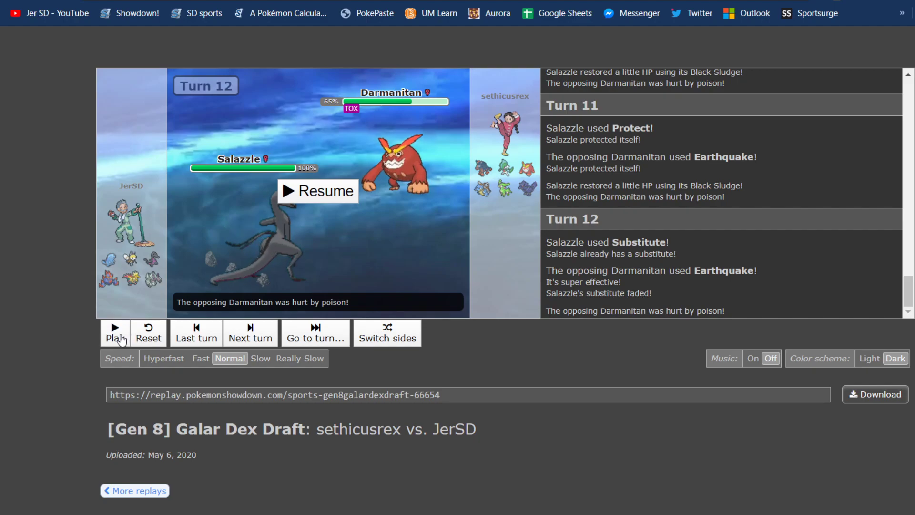
{"action": "left_click", "coordinate": [114, 332]}
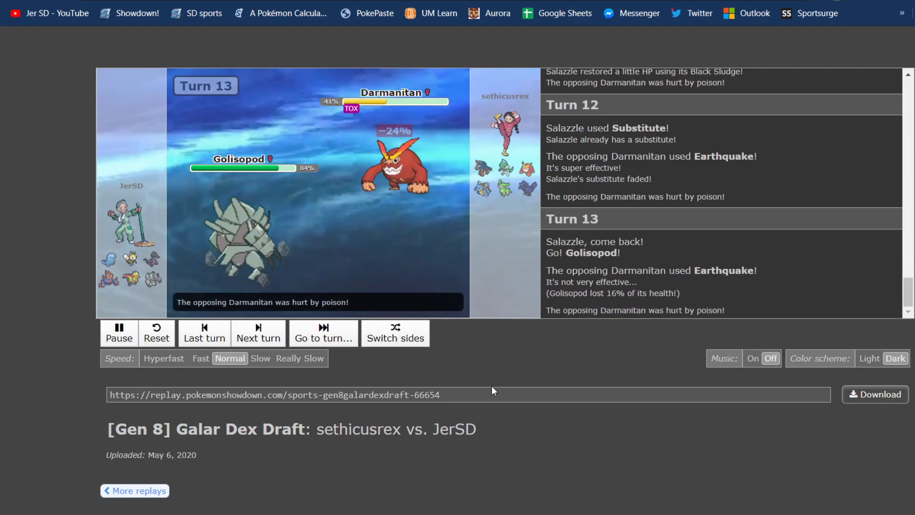
{"action": "left_click", "coordinate": [258, 333]}
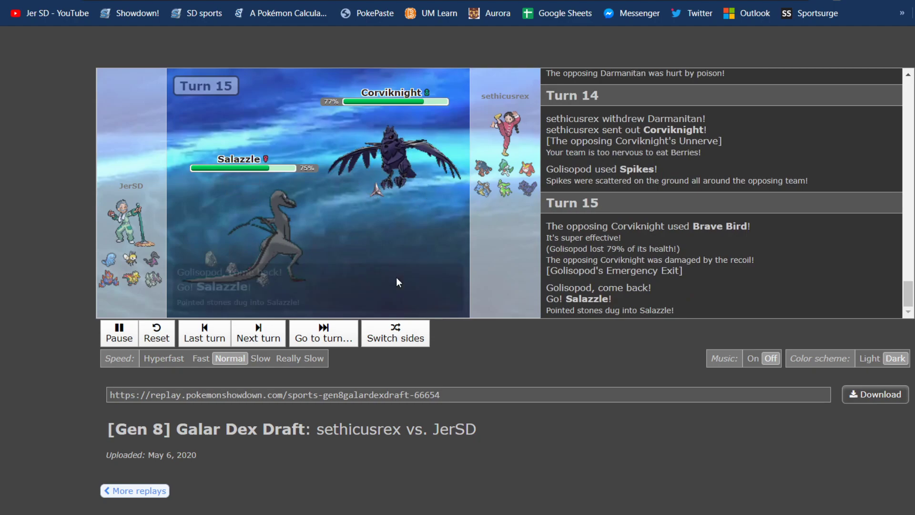
{"action": "left_click", "coordinate": [258, 338]}
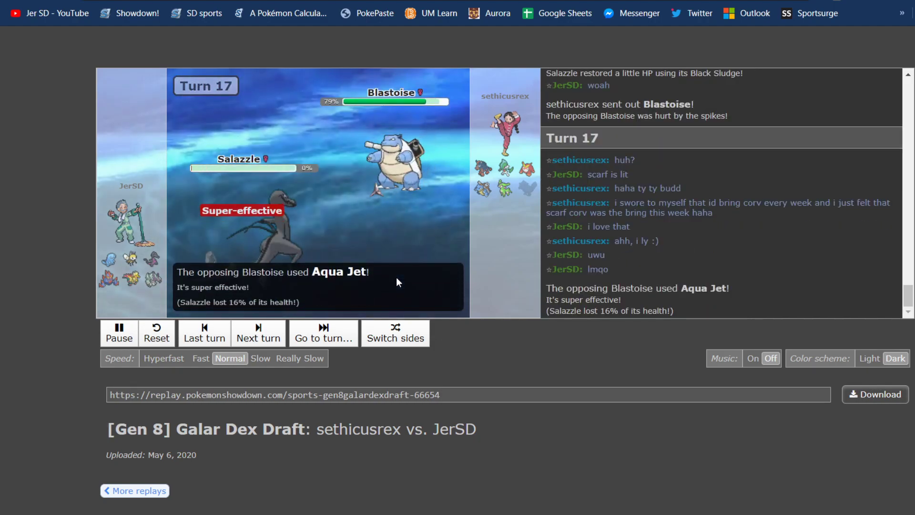
{"action": "left_click", "coordinate": [119, 333]}
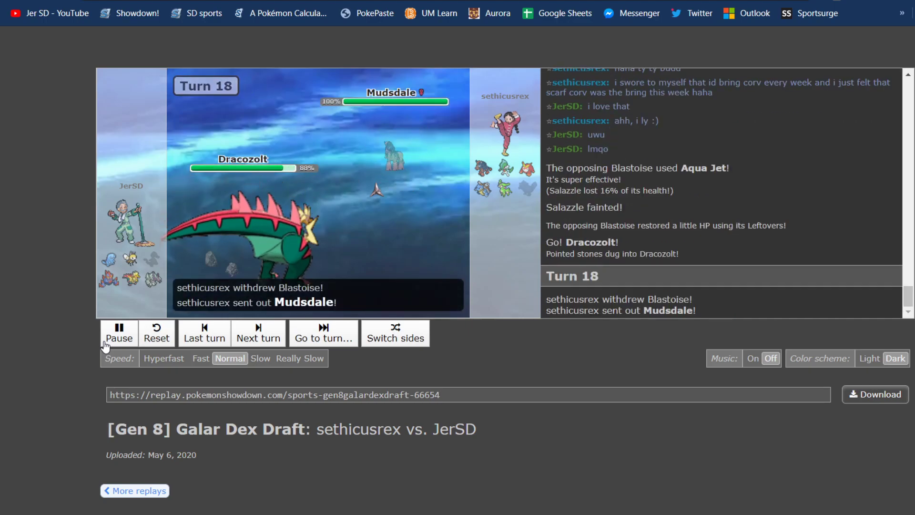
Step: Play past bubbles fainting to Stone Edge until Gigalith's sandstorm on Turn 21
{"action": "left_click", "coordinate": [119, 332]}
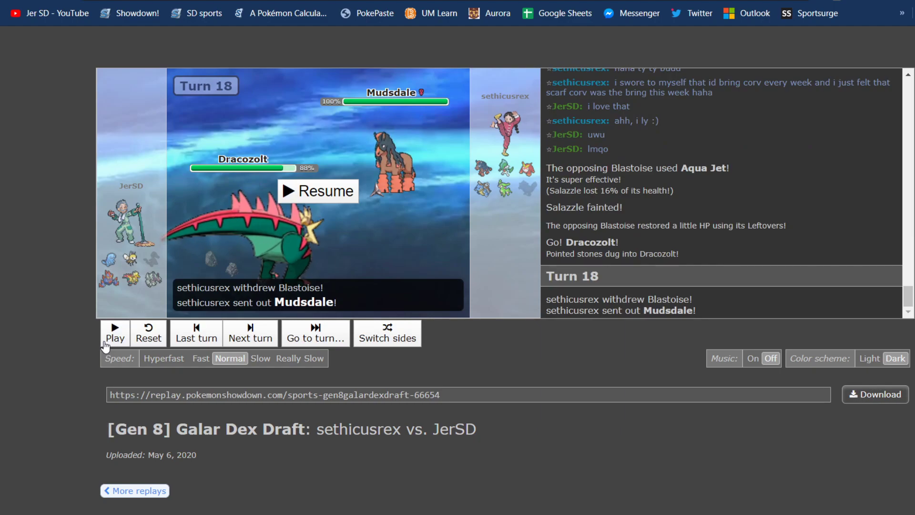
{"action": "mouse_move", "coordinate": [511, 226]}
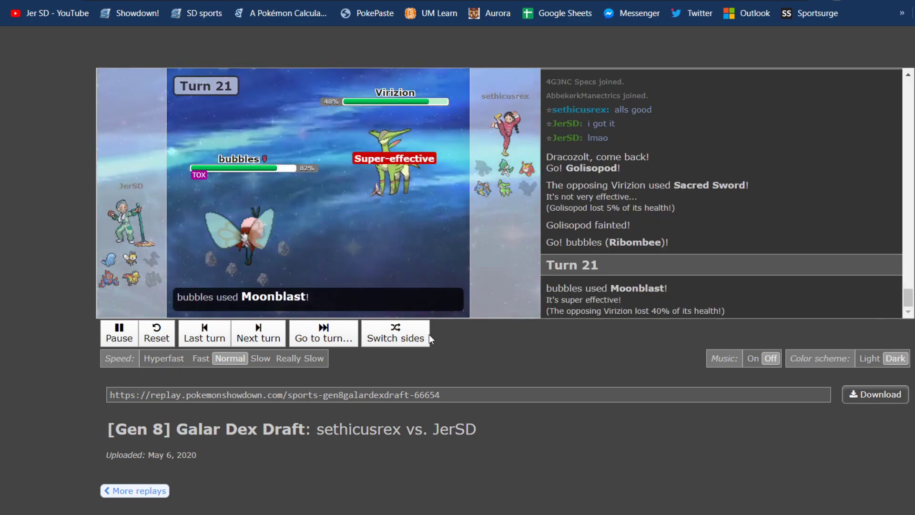
{"action": "left_click", "coordinate": [118, 333]}
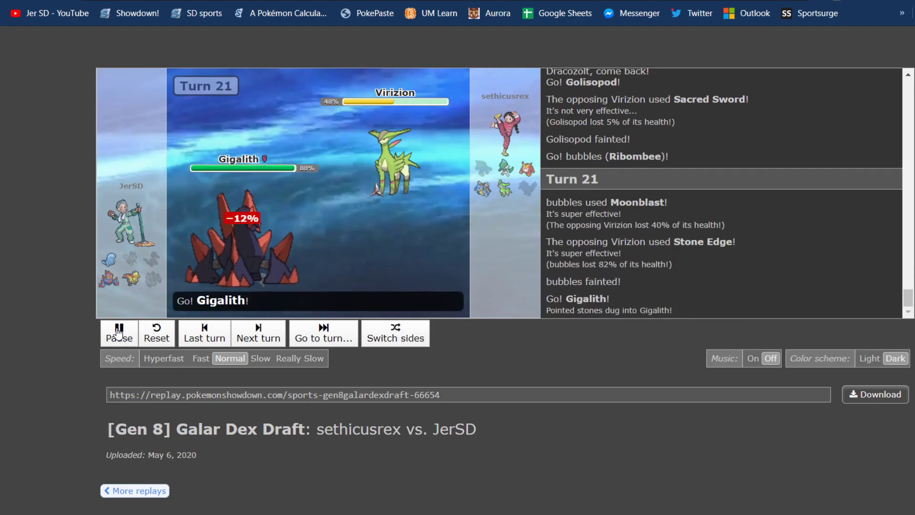
{"action": "left_click", "coordinate": [119, 333]}
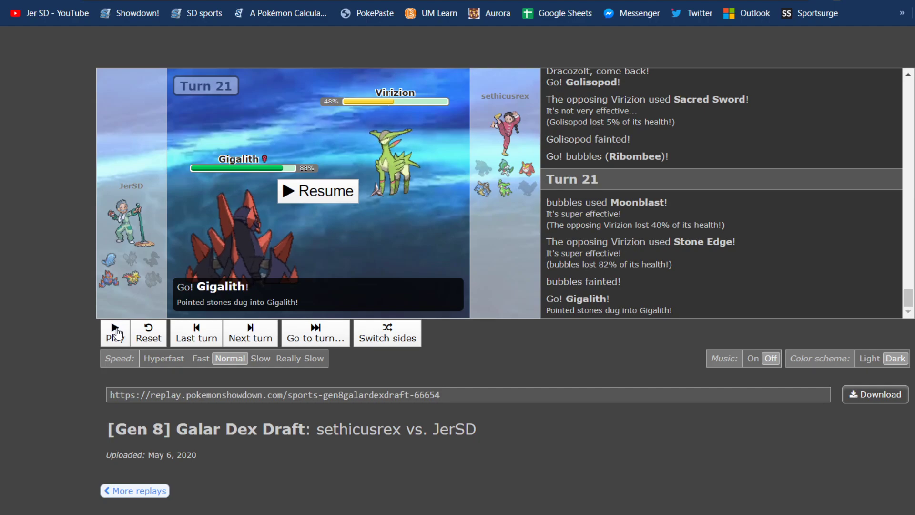
{"action": "mouse_move", "coordinate": [518, 185]}
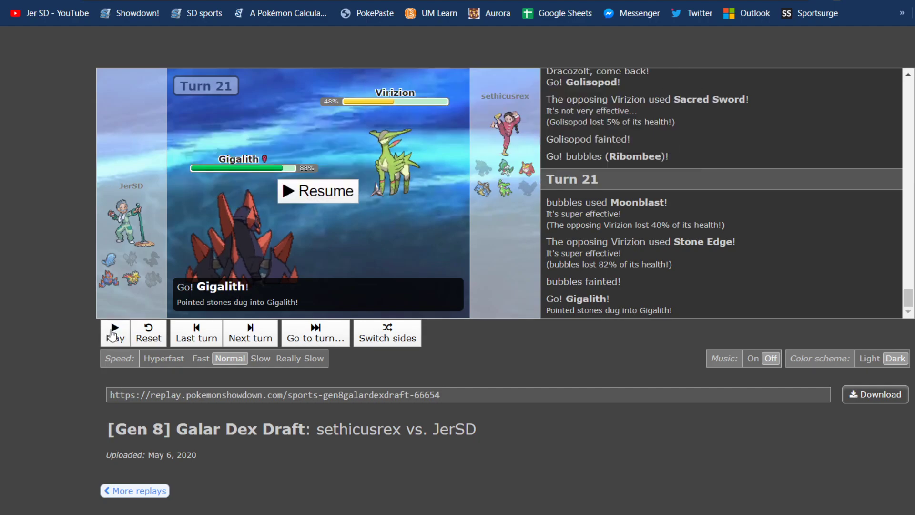
{"action": "left_click", "coordinate": [114, 333]}
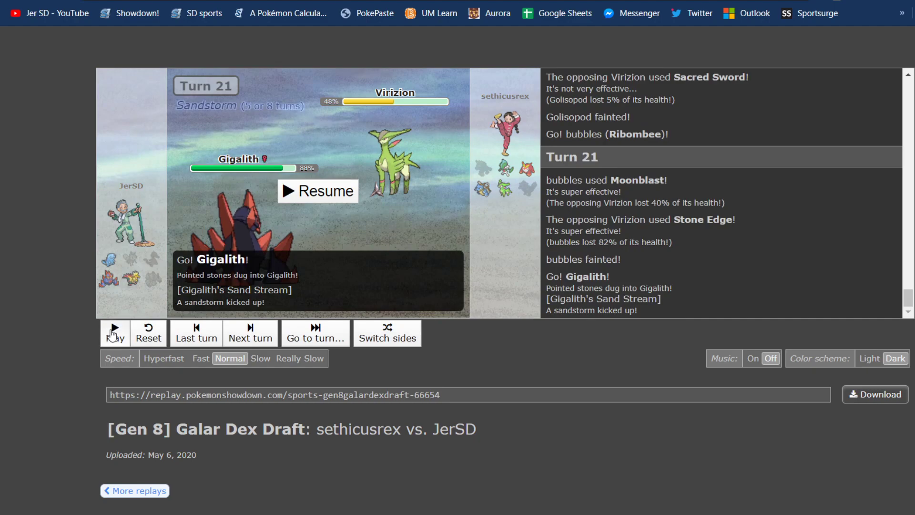
Step: Play through Turn 23, pausing at Turn 24 as Virizion faints and Blastoise Substitutes
{"action": "left_click", "coordinate": [114, 332]}
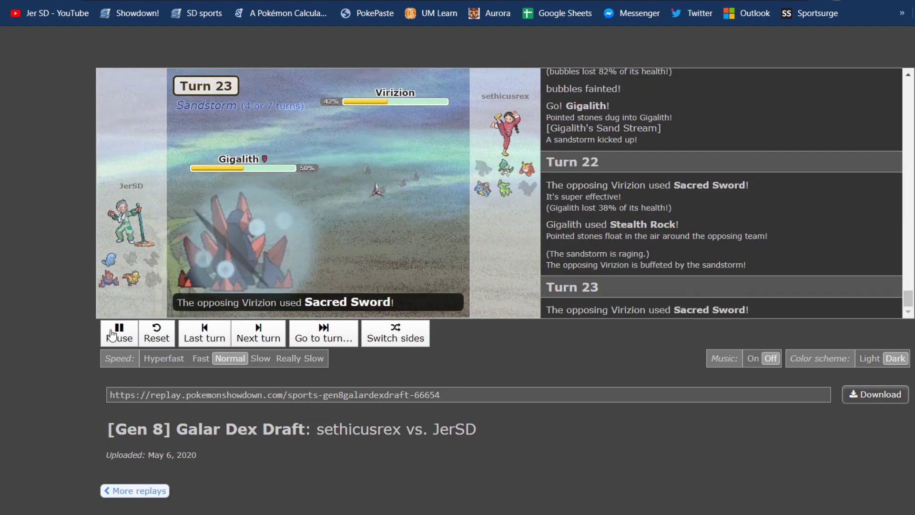
{"action": "left_click", "coordinate": [119, 333]}
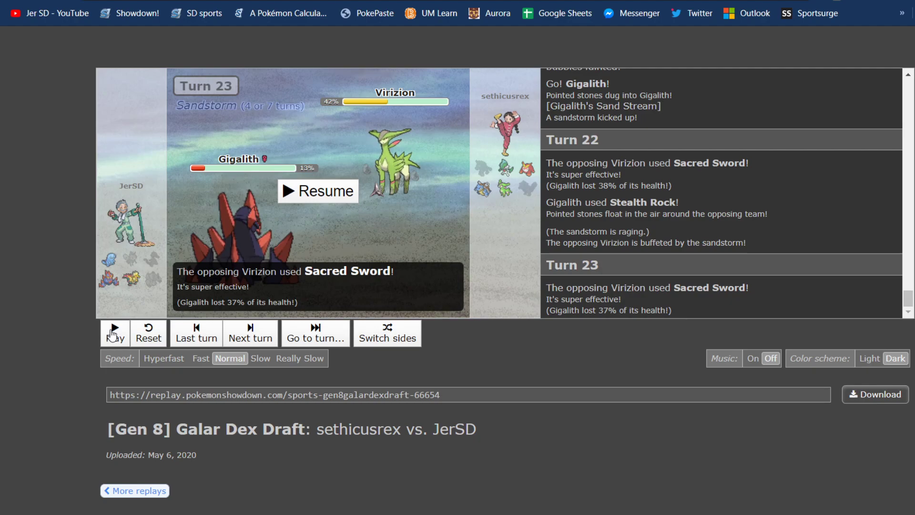
{"action": "left_click", "coordinate": [115, 332]}
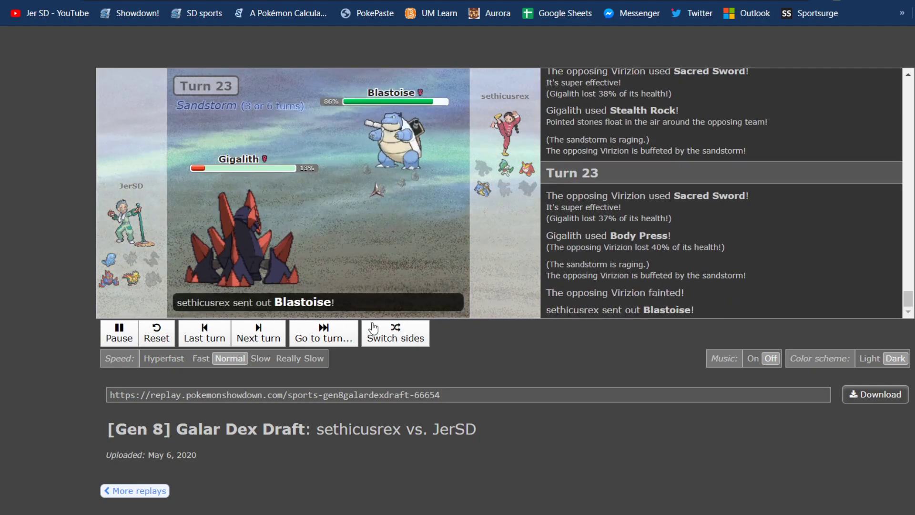
{"action": "left_click", "coordinate": [119, 333]}
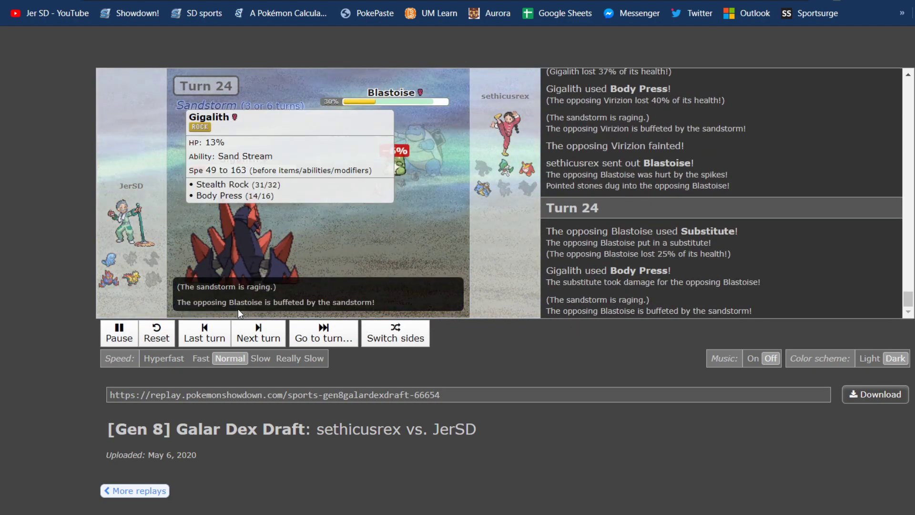
{"action": "left_click", "coordinate": [119, 333]}
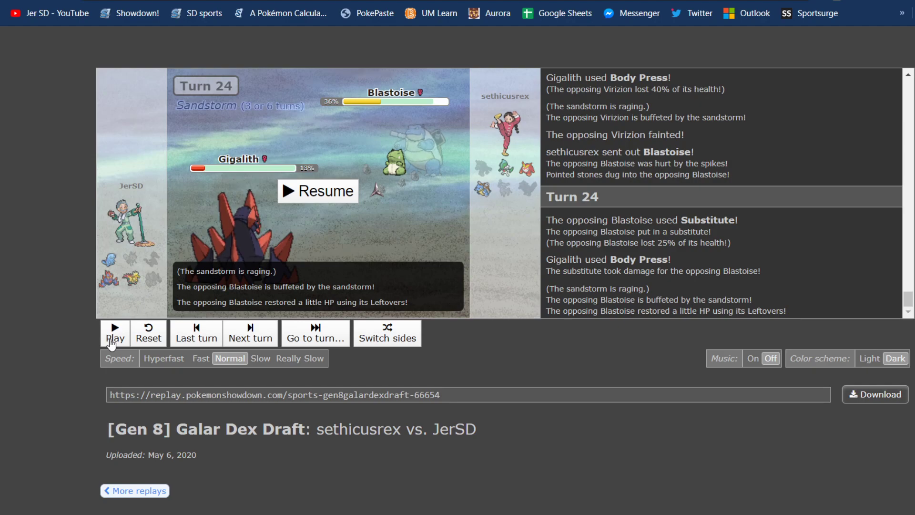
Step: Play through Gigalith's faint and Bolt Beak's KO on Blastoise to Darmanitan on Turn 29
{"action": "left_click", "coordinate": [250, 333]}
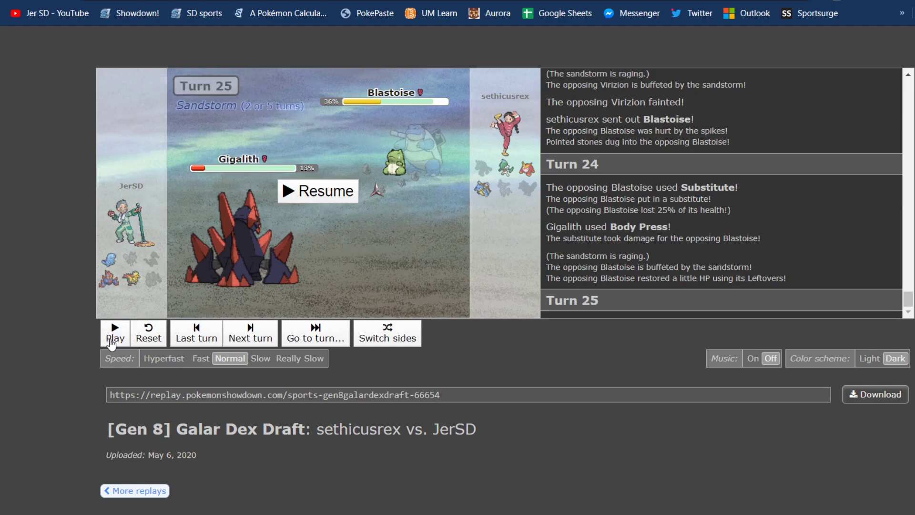
{"action": "mouse_move", "coordinate": [303, 214]}
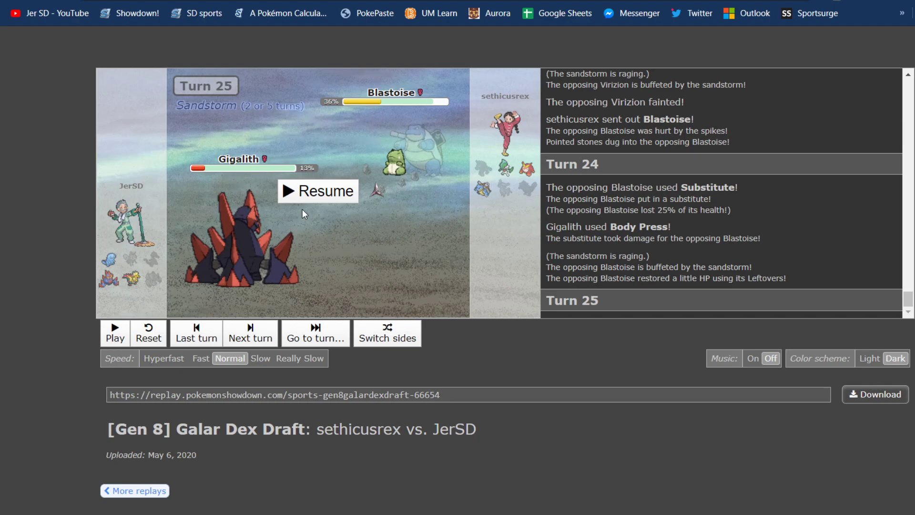
{"action": "mouse_move", "coordinate": [334, 272]}
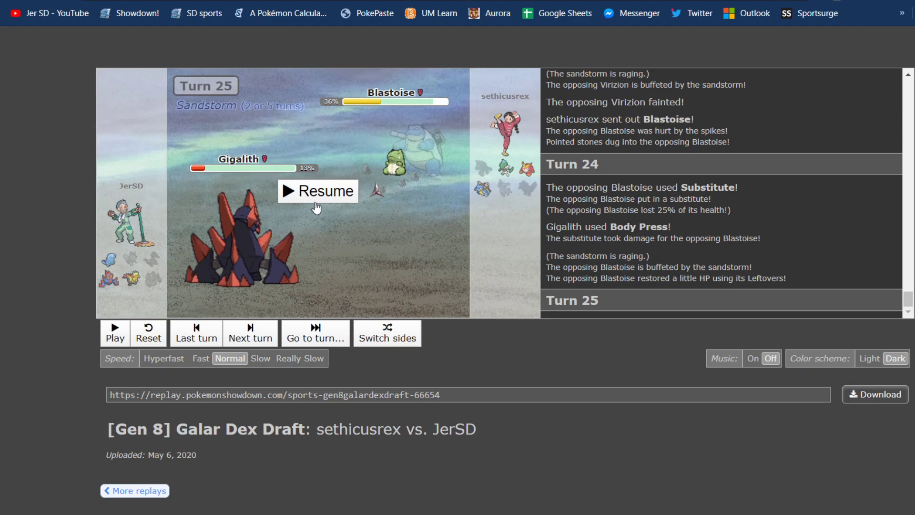
{"action": "left_click", "coordinate": [318, 190]}
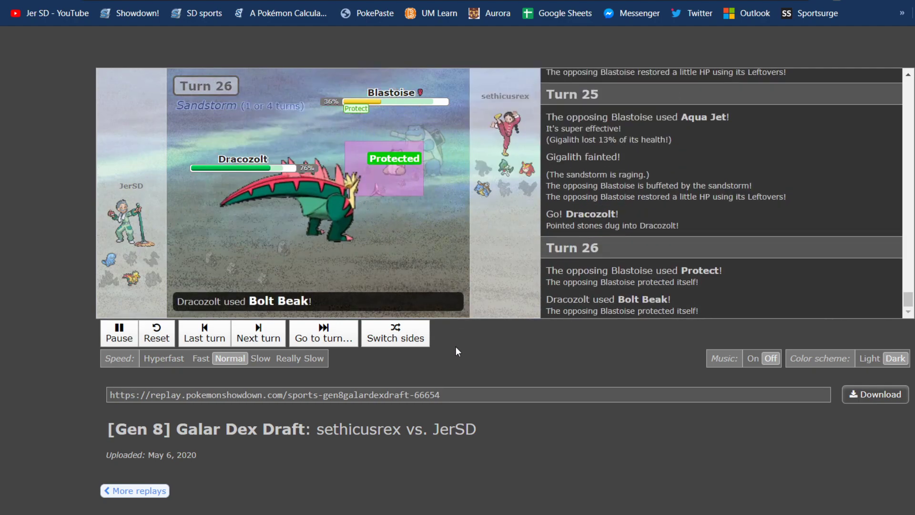
{"action": "left_click", "coordinate": [200, 358]}
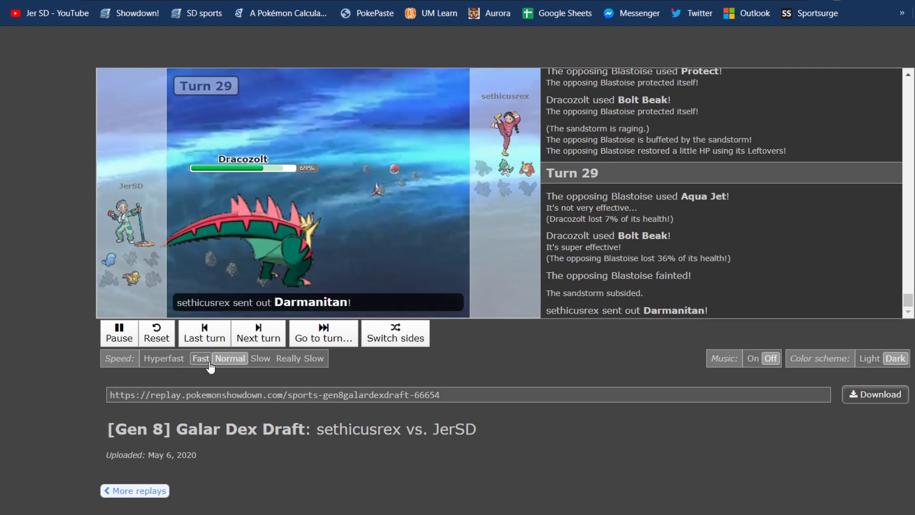
Step: Play the replay to its Turn 33 end, where sethicusrex wins with Gallade standing
{"action": "left_click", "coordinate": [257, 333]}
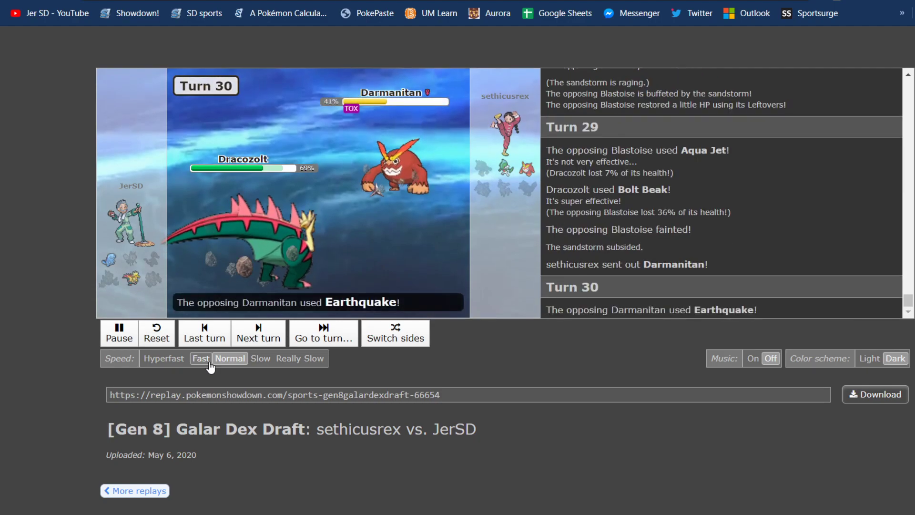
{"action": "left_click", "coordinate": [229, 358]}
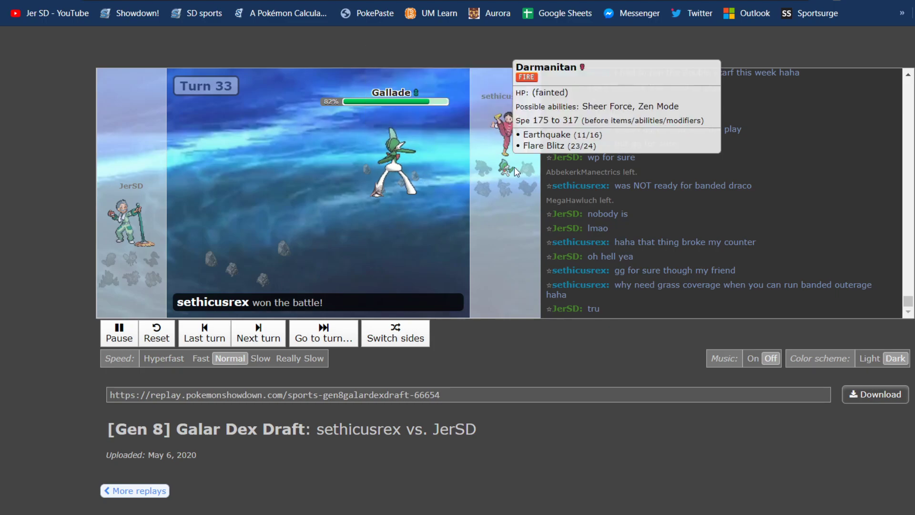
{"action": "mouse_move", "coordinate": [517, 177]}
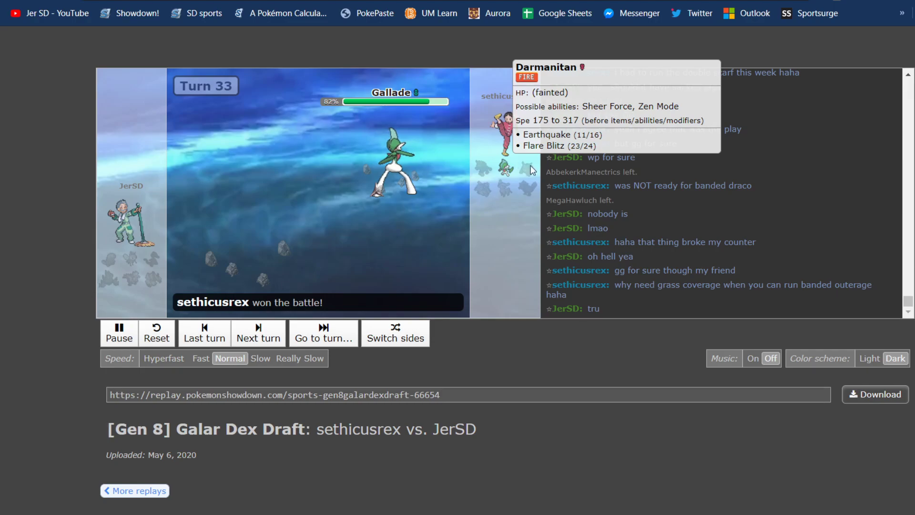
{"action": "mouse_move", "coordinate": [516, 249]}
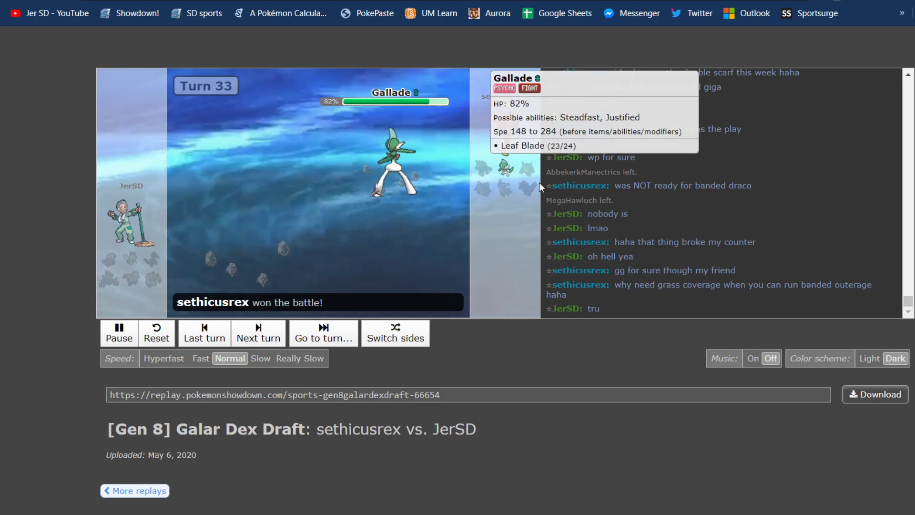
{"action": "mouse_move", "coordinate": [437, 291]}
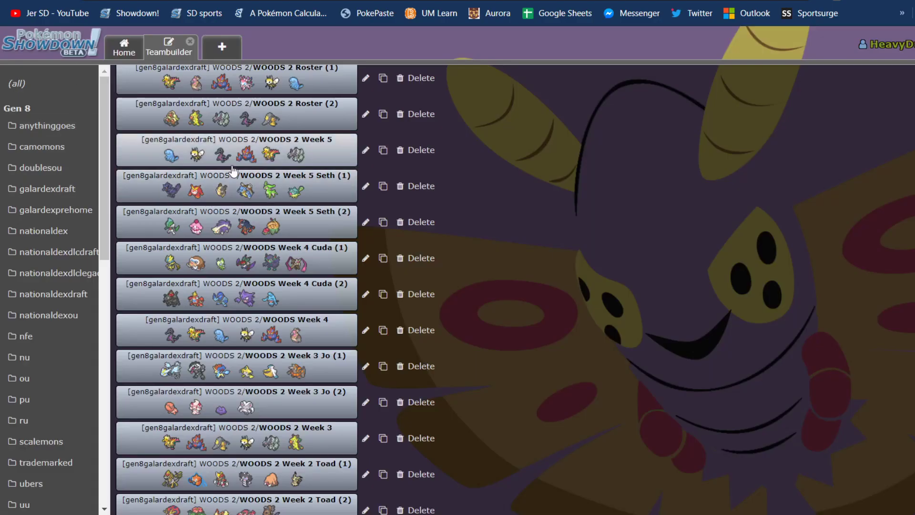
Step: Open WOODS 2 Roster (1) and scroll down to its last members: Sylveon, Ribombee and Quagsire
{"action": "left_click", "coordinate": [234, 77]}
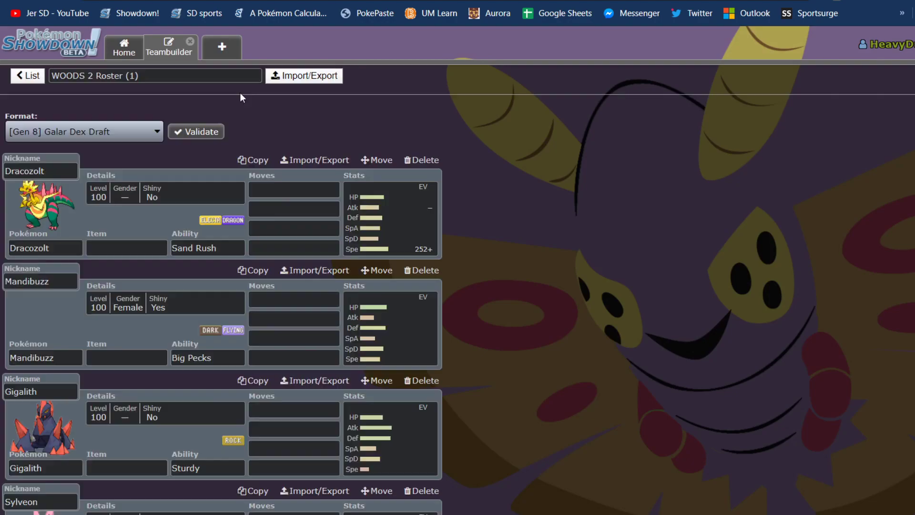
{"action": "scroll", "scroll_direction": "down", "scroll_amount": 3}
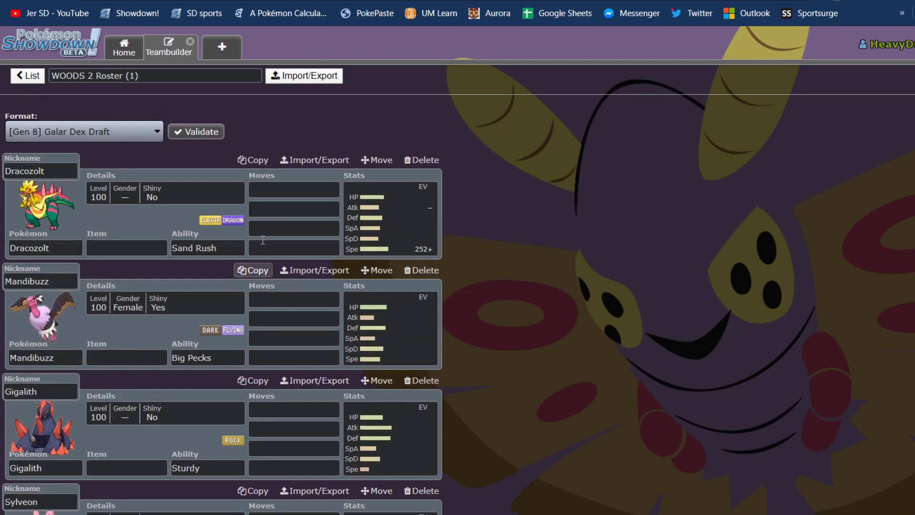
{"action": "left_click", "coordinate": [27, 75]}
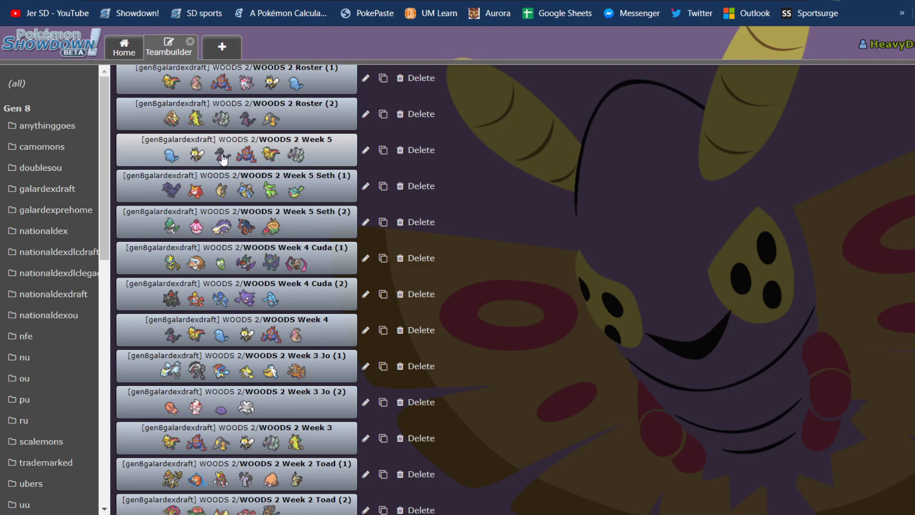
{"action": "mouse_move", "coordinate": [230, 103]}
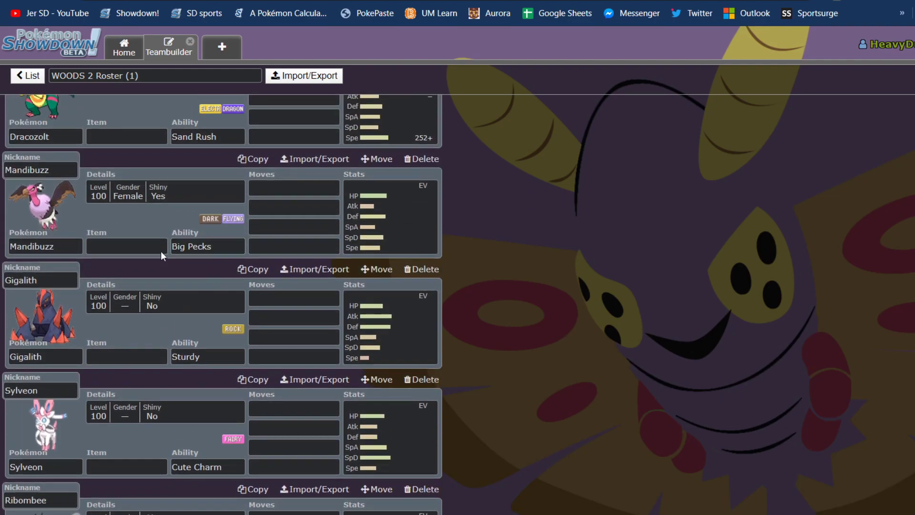
{"action": "mouse_move", "coordinate": [156, 439]}
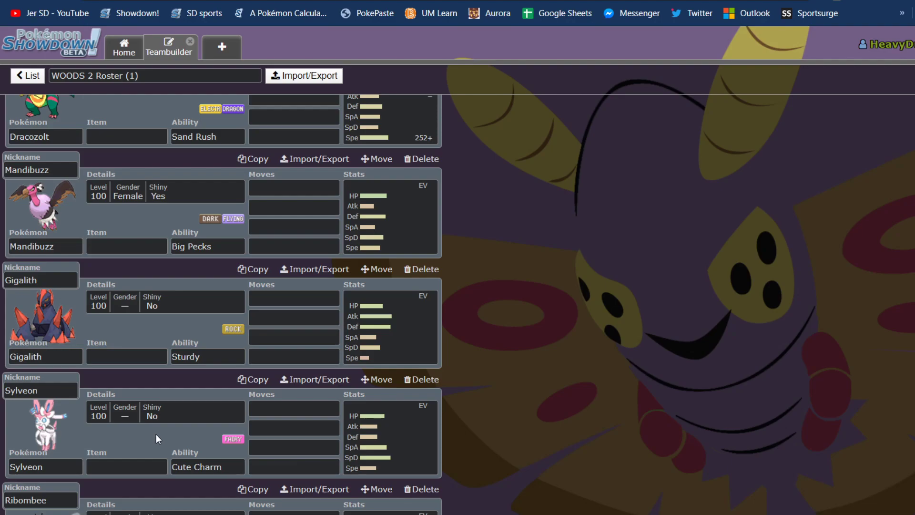
{"action": "scroll", "scroll_direction": "down", "scroll_amount": 3}
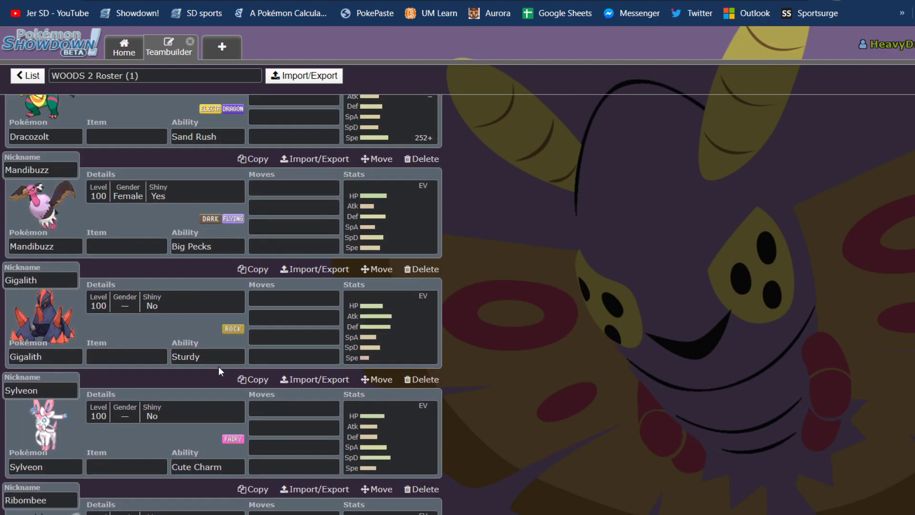
{"action": "scroll", "scroll_direction": "down", "scroll_amount": 3}
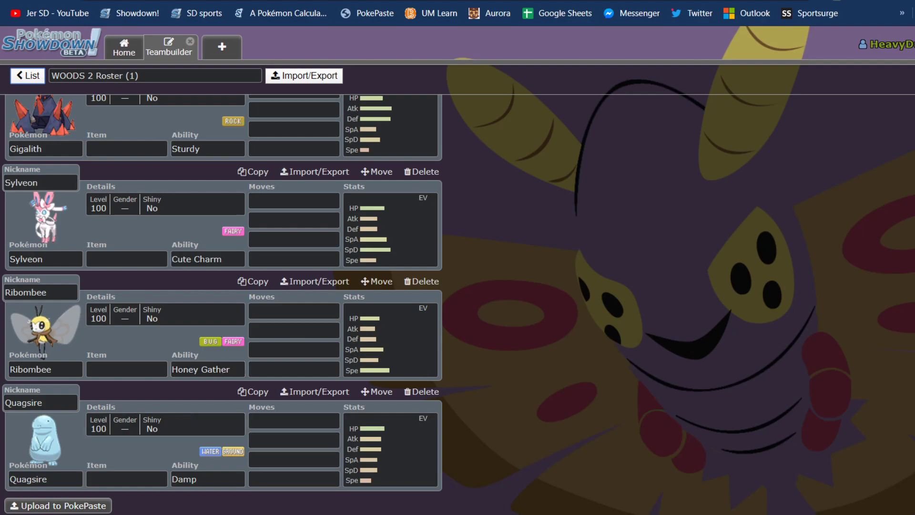
{"action": "mouse_move", "coordinate": [518, 449]}
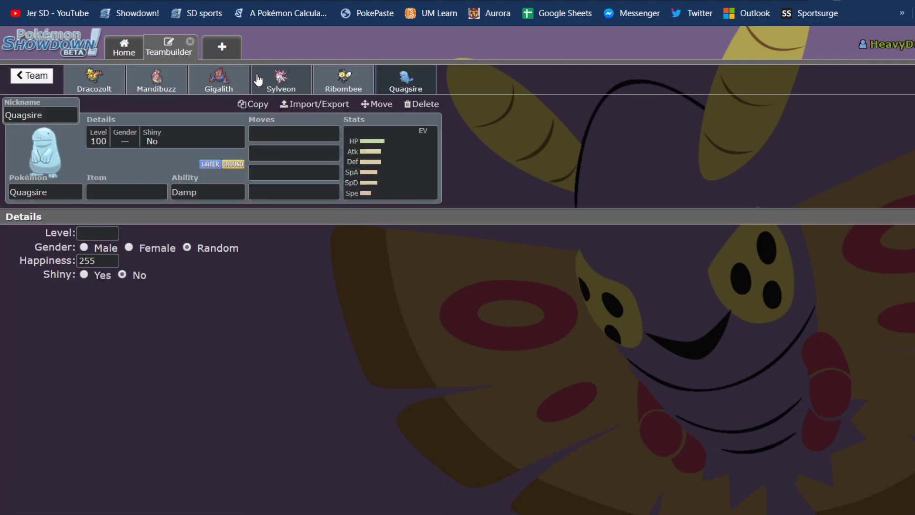
Step: Browse Sylveon's move list, then return to the team overview with Dracozolt on top
{"action": "left_click", "coordinate": [281, 78]}
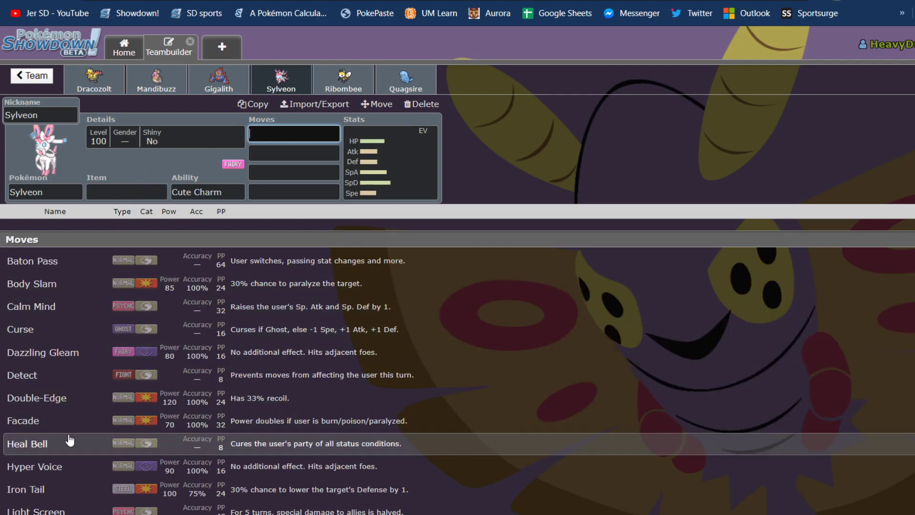
{"action": "scroll", "scroll_direction": "down", "scroll_amount": 3}
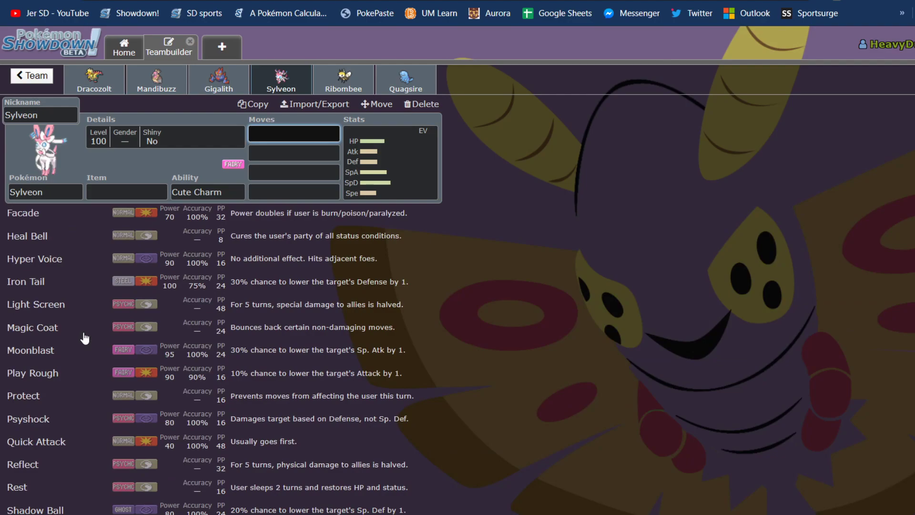
{"action": "scroll", "scroll_direction": "down", "scroll_amount": 3}
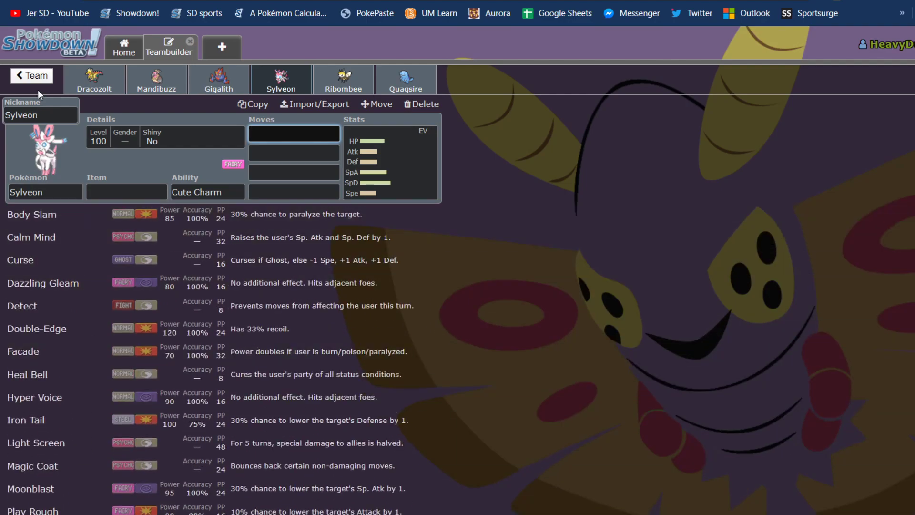
{"action": "left_click", "coordinate": [31, 76]}
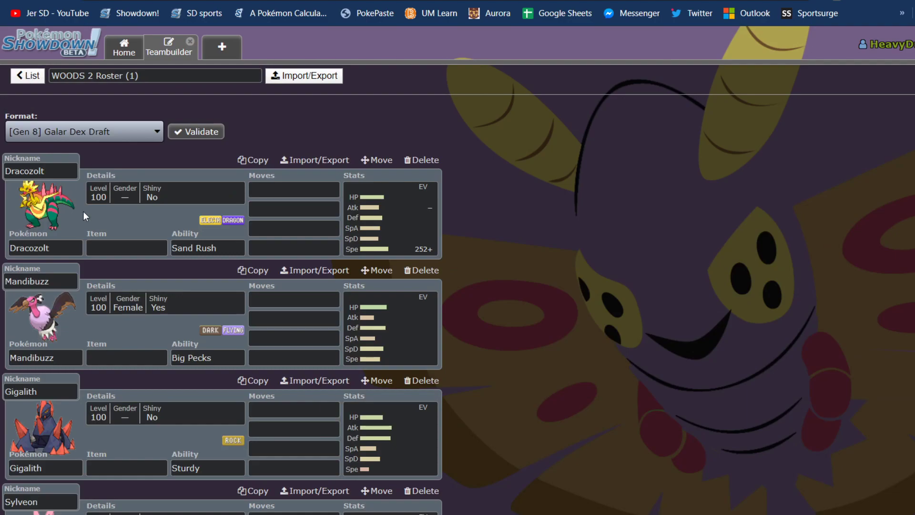
Step: Switch to the WOODS 2 Roster (2) team, led by Dugtrio-Alola, Thwackey and Golisopod
{"action": "left_click", "coordinate": [26, 76]}
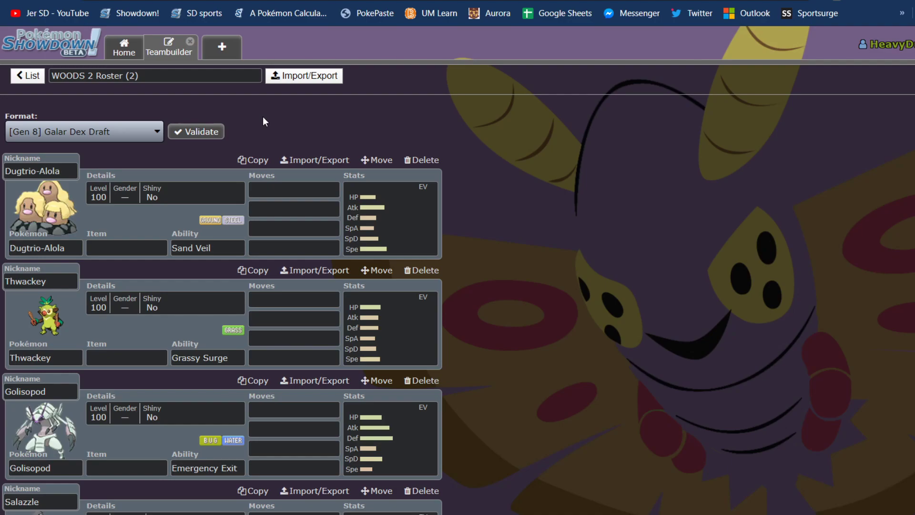
{"action": "mouse_move", "coordinate": [226, 283]}
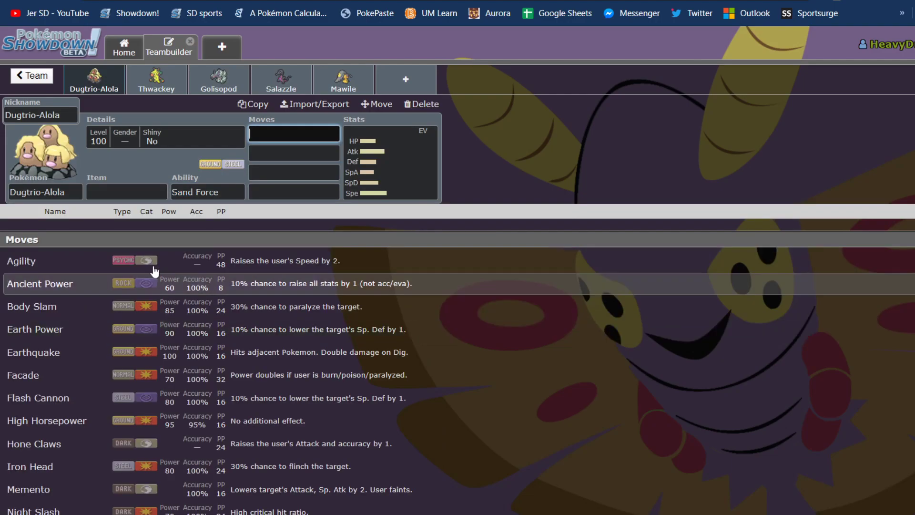
Step: View Dugtrio-Alola's EVs and Sand Force ability, then go back to the saved teams list
{"action": "left_click", "coordinate": [126, 192]}
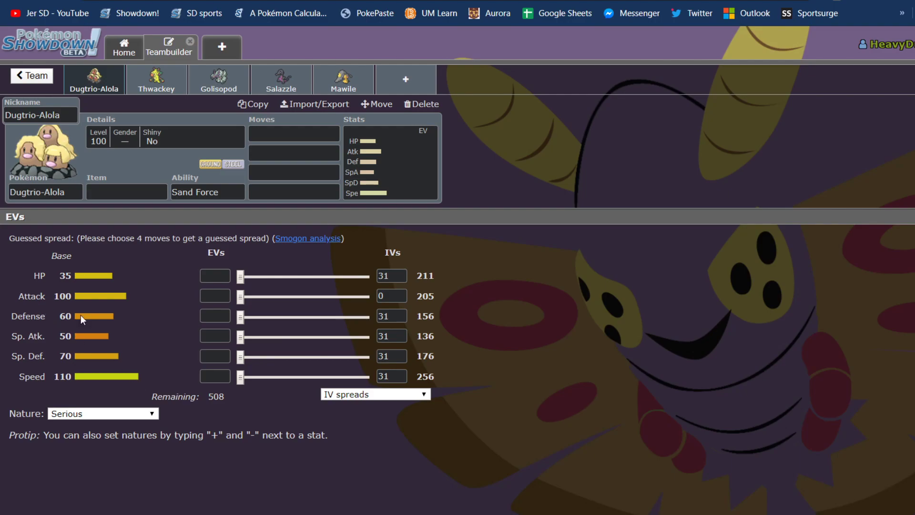
{"action": "mouse_move", "coordinate": [115, 345]}
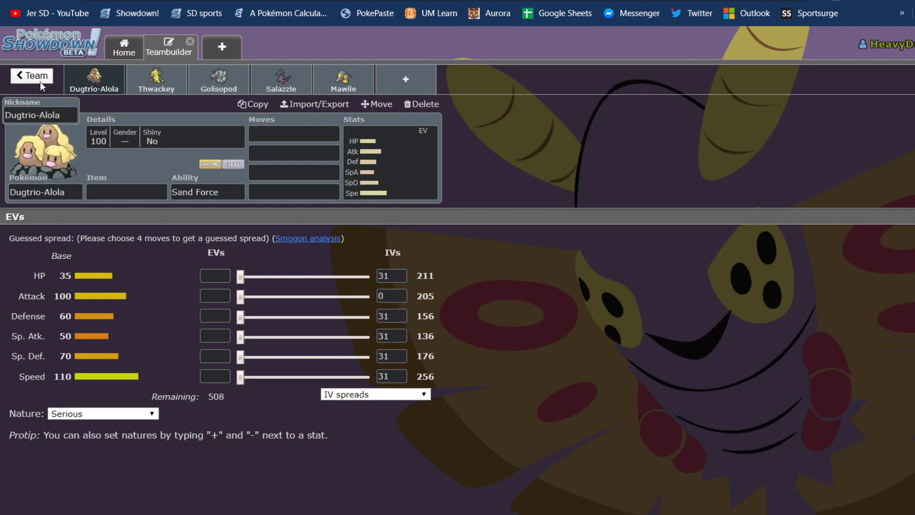
{"action": "mouse_move", "coordinate": [164, 295]}
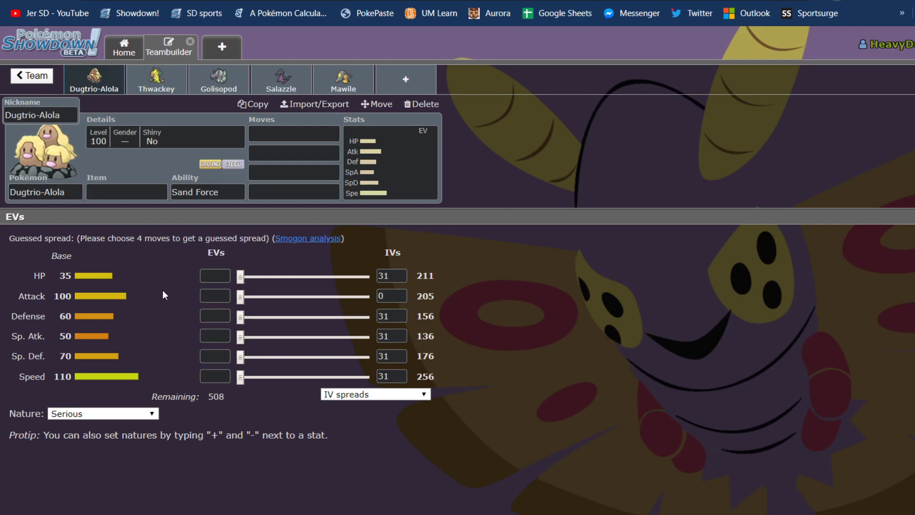
{"action": "left_click", "coordinate": [206, 191]}
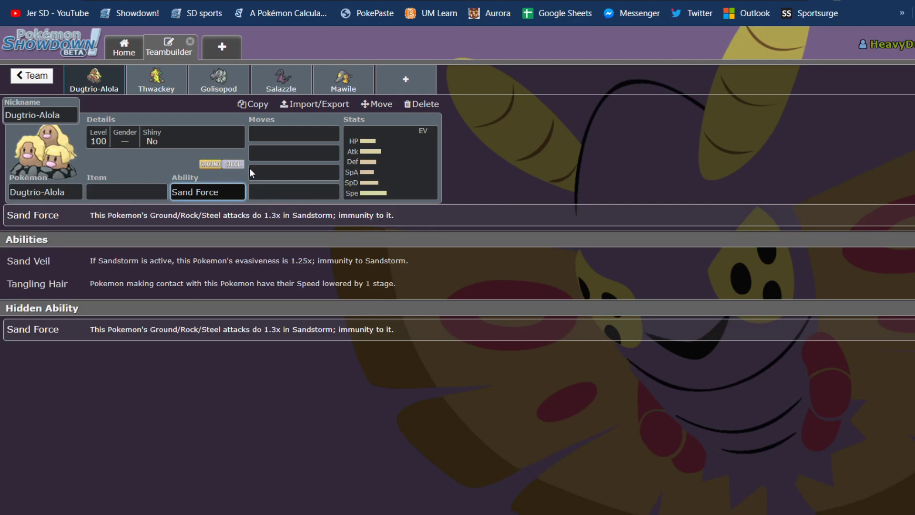
{"action": "left_click", "coordinate": [293, 134]}
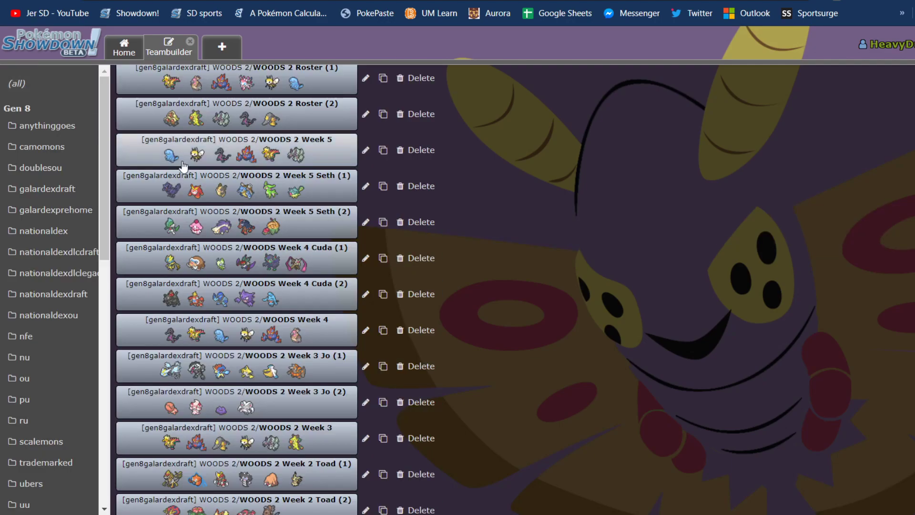
{"action": "mouse_move", "coordinate": [260, 107]}
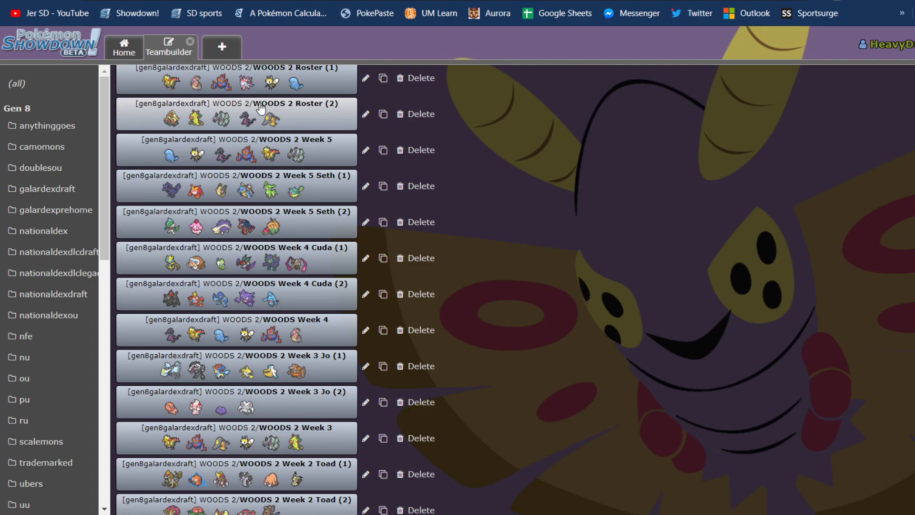
{"action": "mouse_move", "coordinate": [884, 267]}
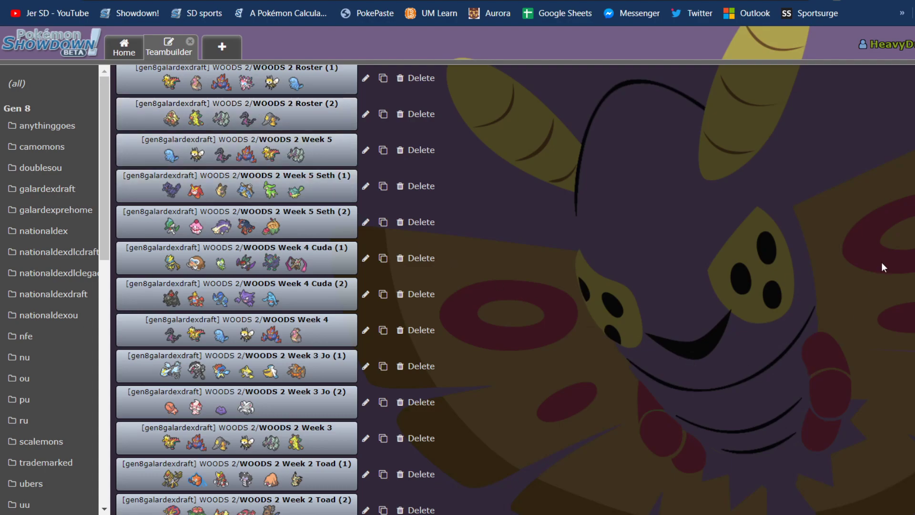
{"action": "mouse_move", "coordinate": [902, 191]}
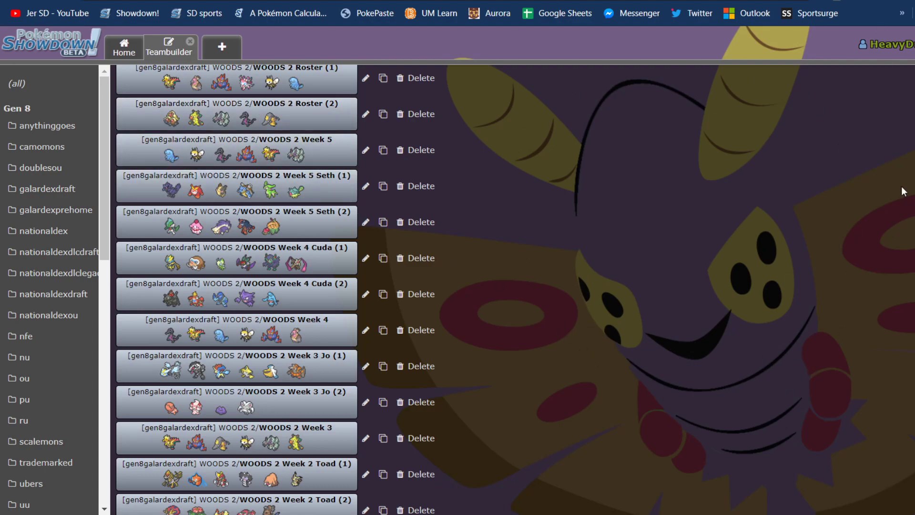
Step: Go to the Showdown home screen, with Gen 8 Random Battle as the format
{"action": "left_click", "coordinate": [123, 46]}
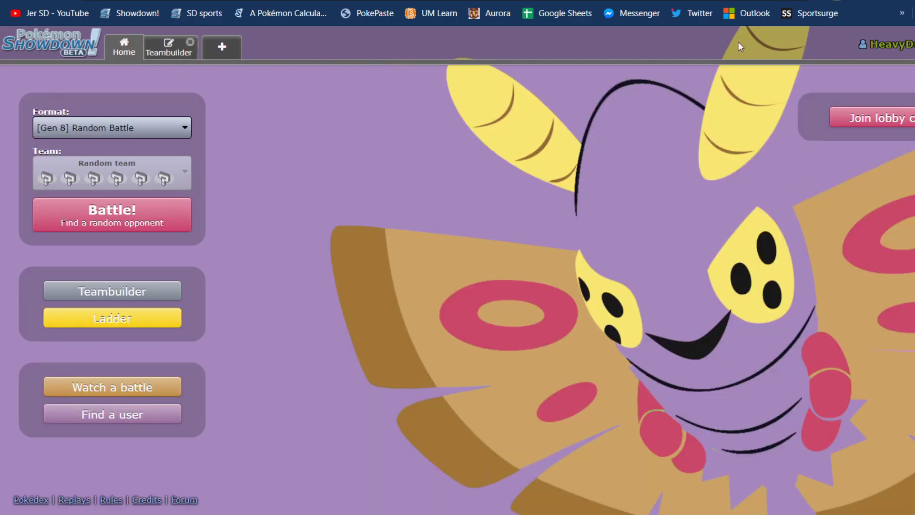
{"action": "mouse_move", "coordinate": [646, 362]}
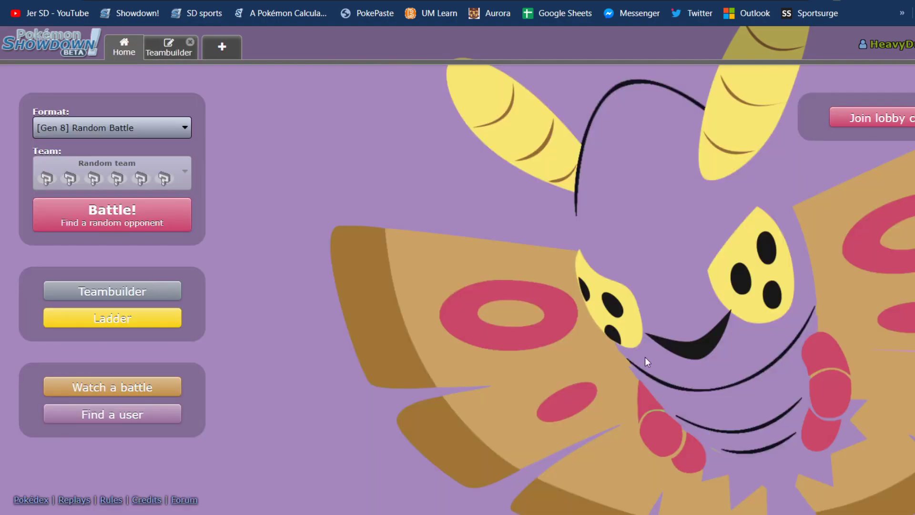
{"action": "mouse_move", "coordinate": [357, 507]}
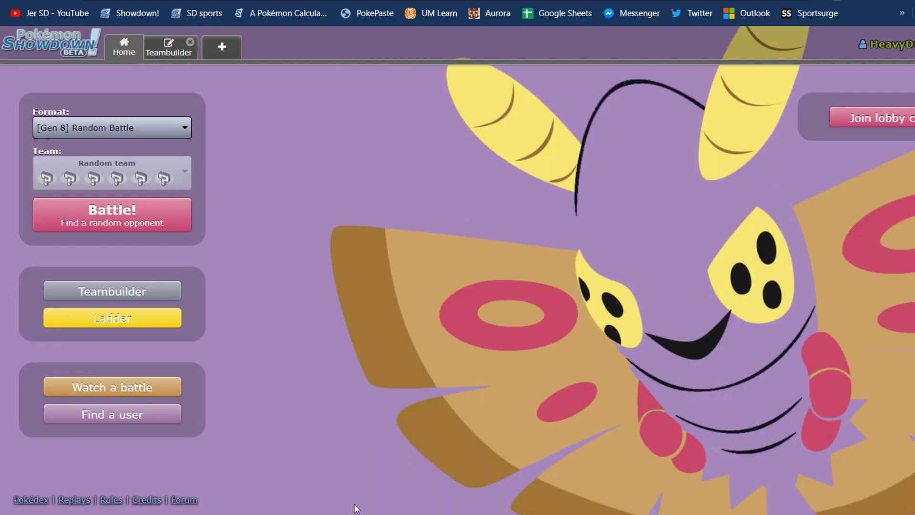